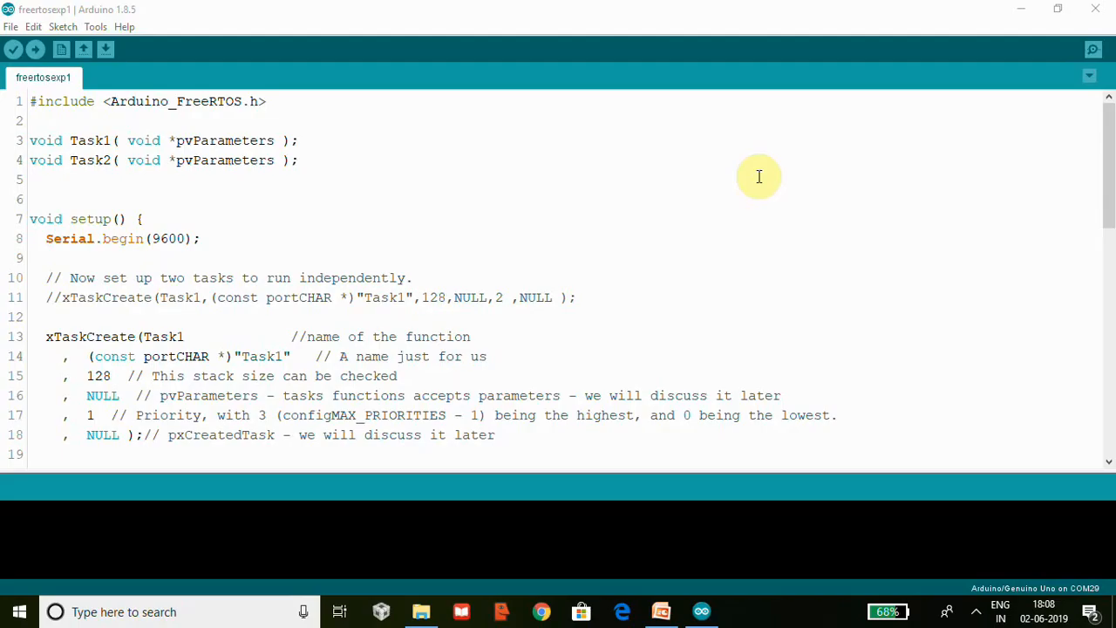
mouse_move(175, 101)
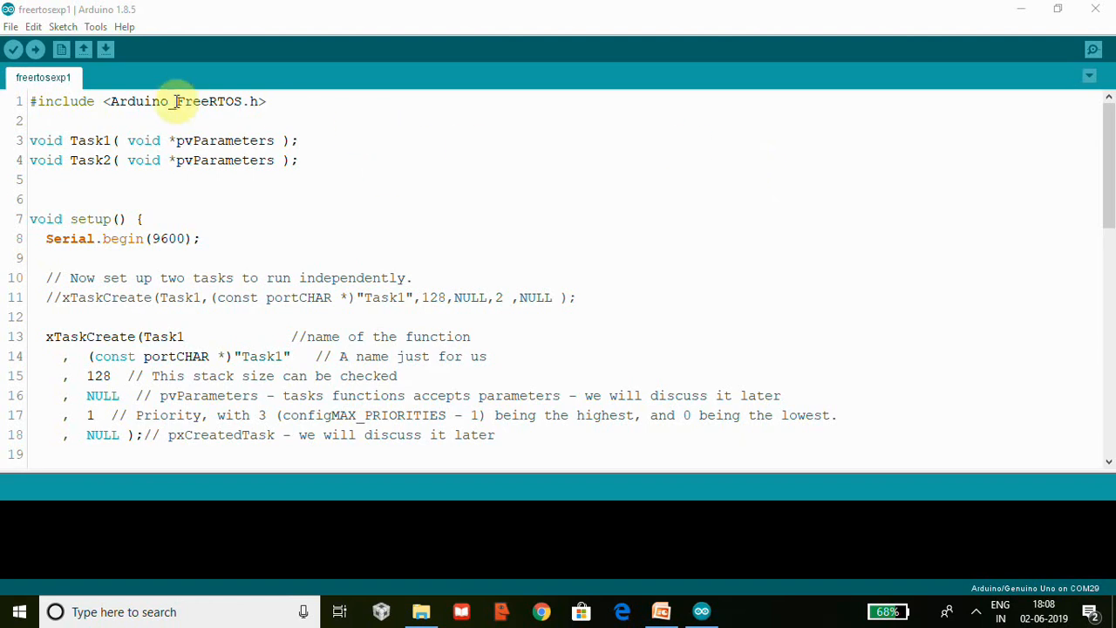
mouse_move(279, 185)
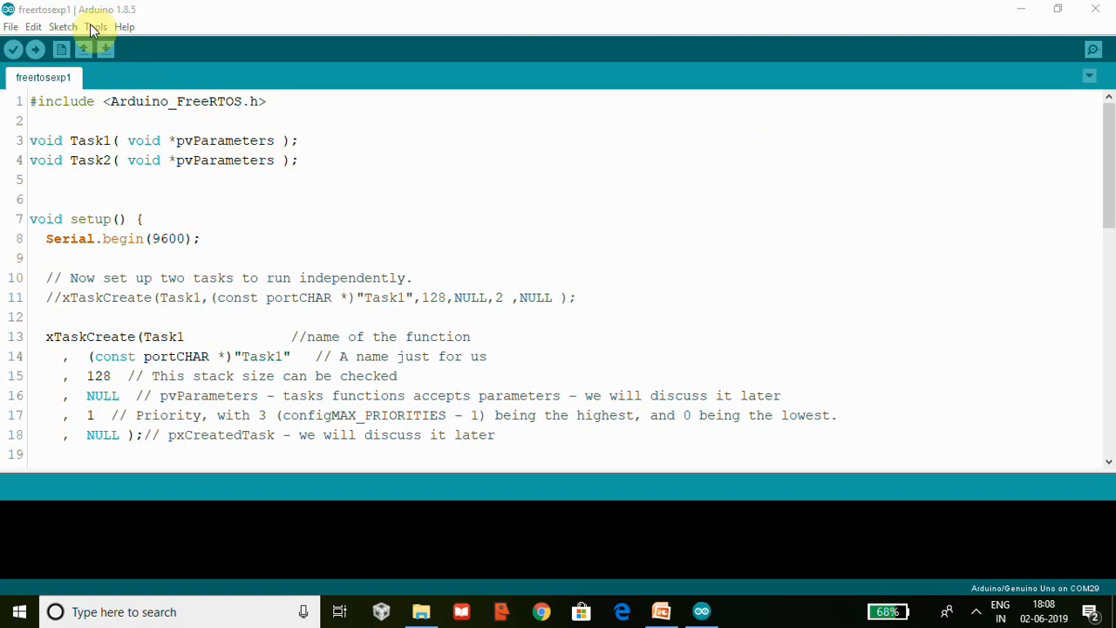
Search the Library Manager for 'fr' and confirm the FreeRTOS library is installed.
click(62, 26)
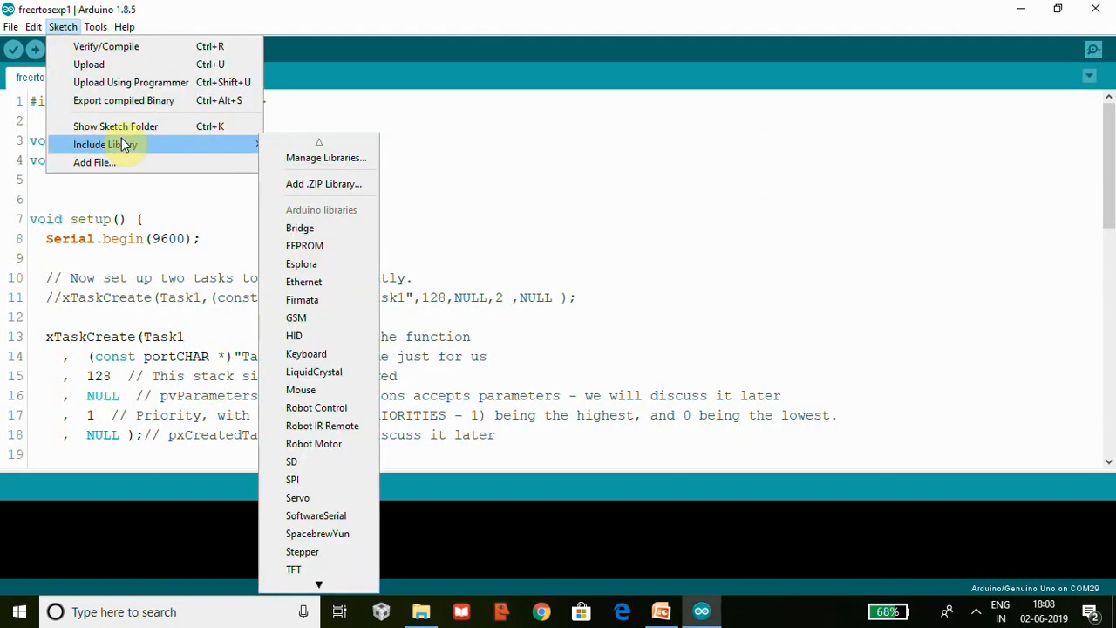
mouse_move(230, 153)
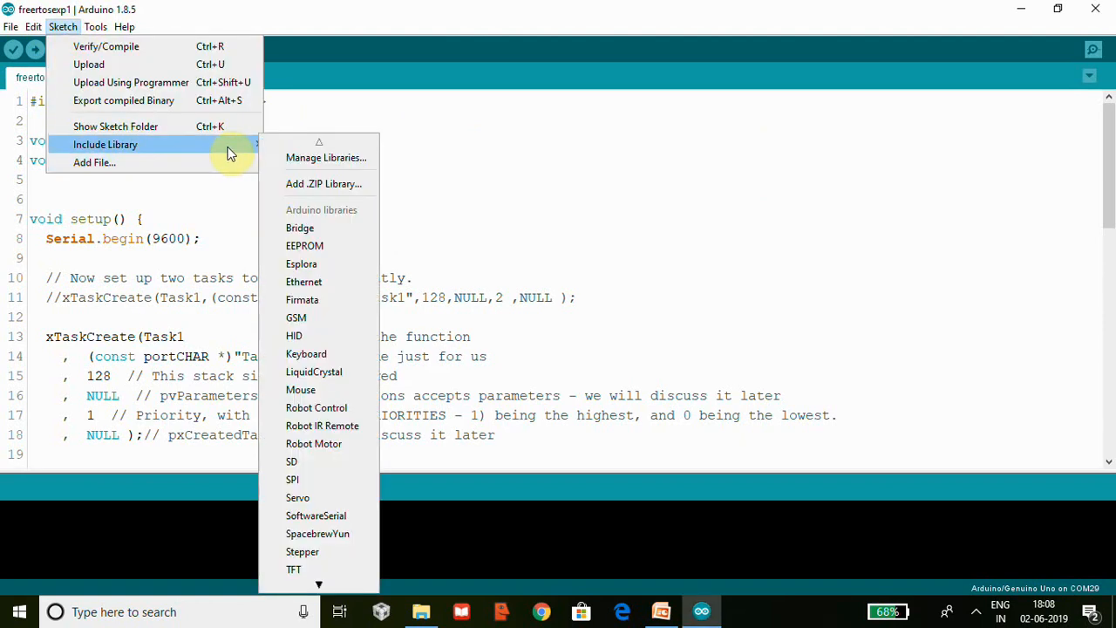
mouse_move(327, 157)
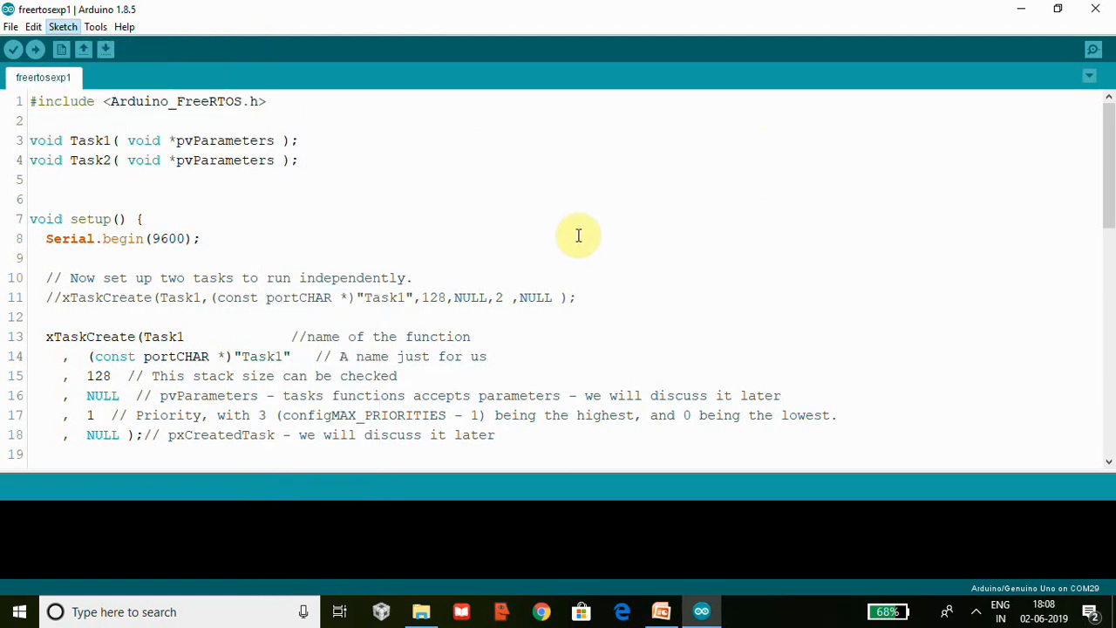
mouse_move(576, 234)
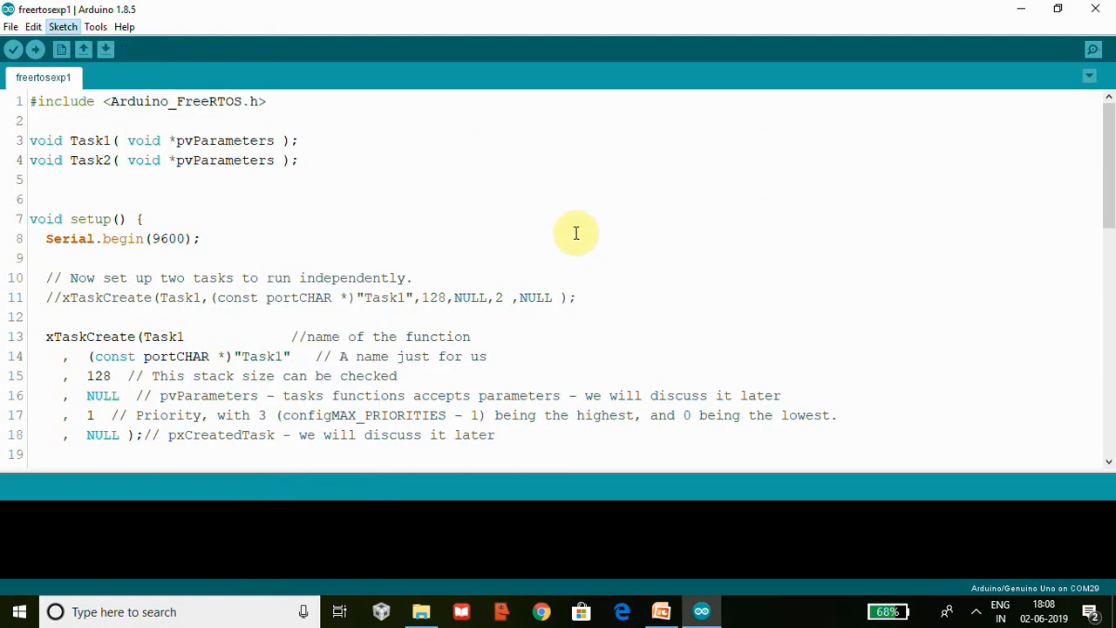
click(62, 26)
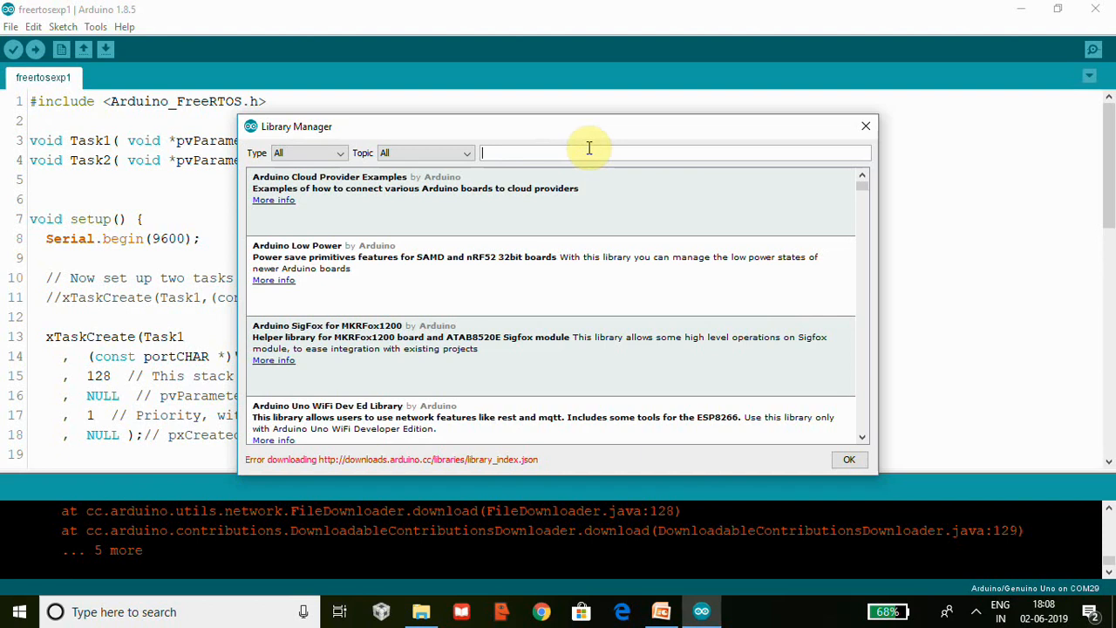
text(freertos)
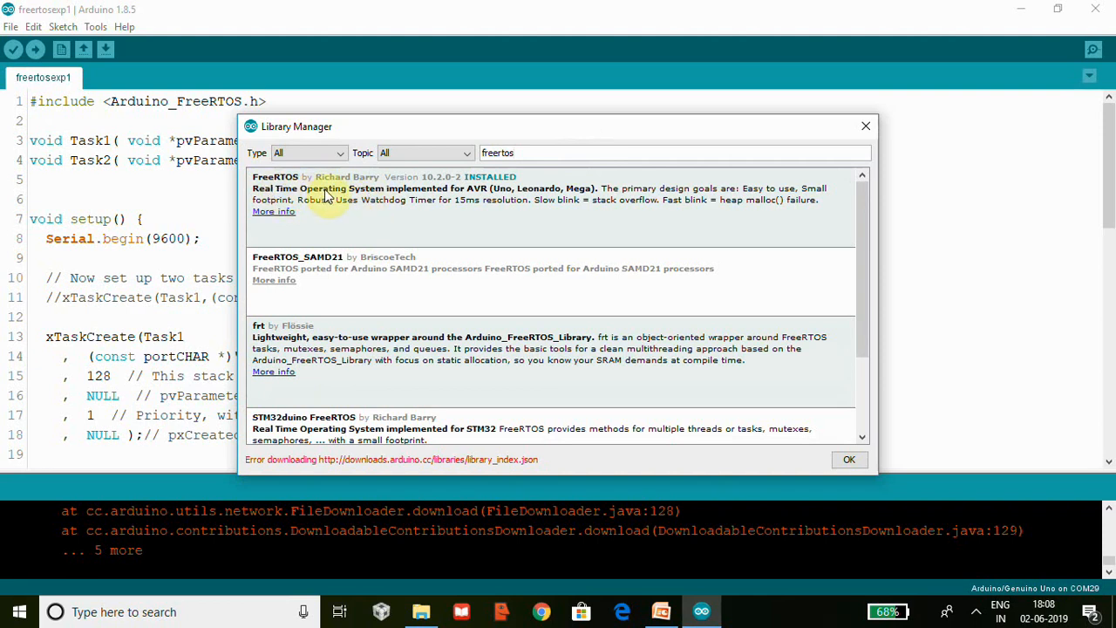
mouse_move(471, 202)
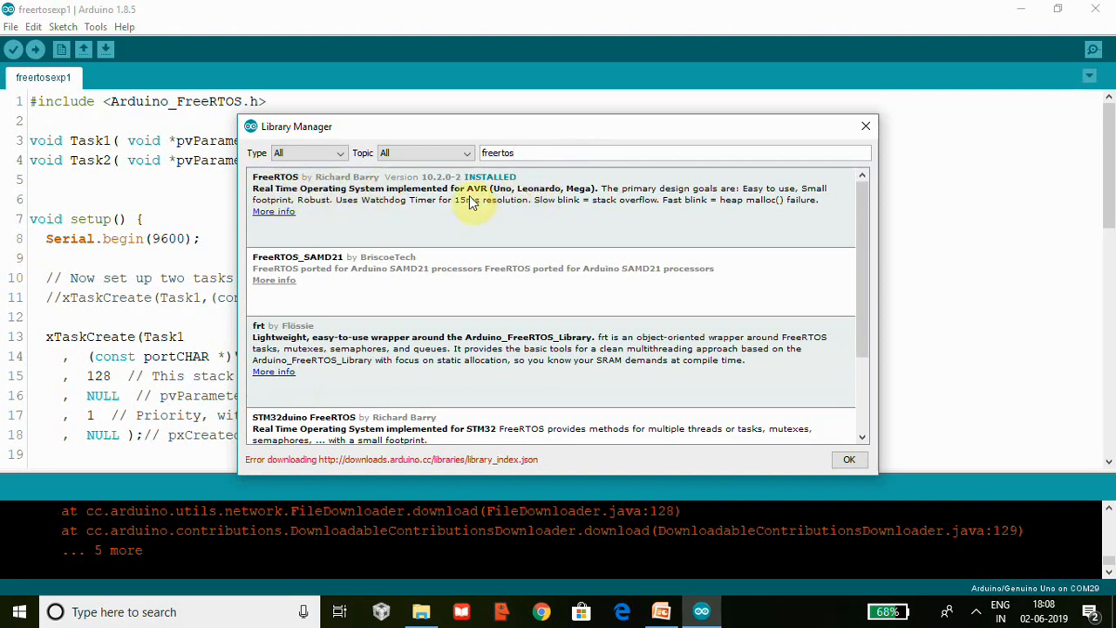
mouse_move(495, 202)
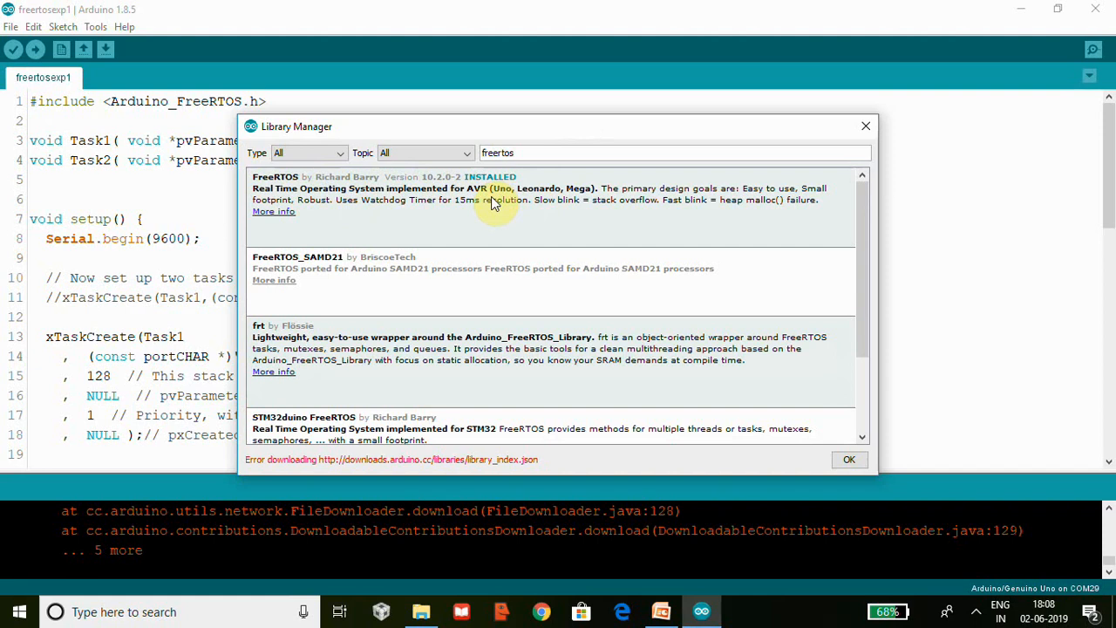
mouse_move(713, 202)
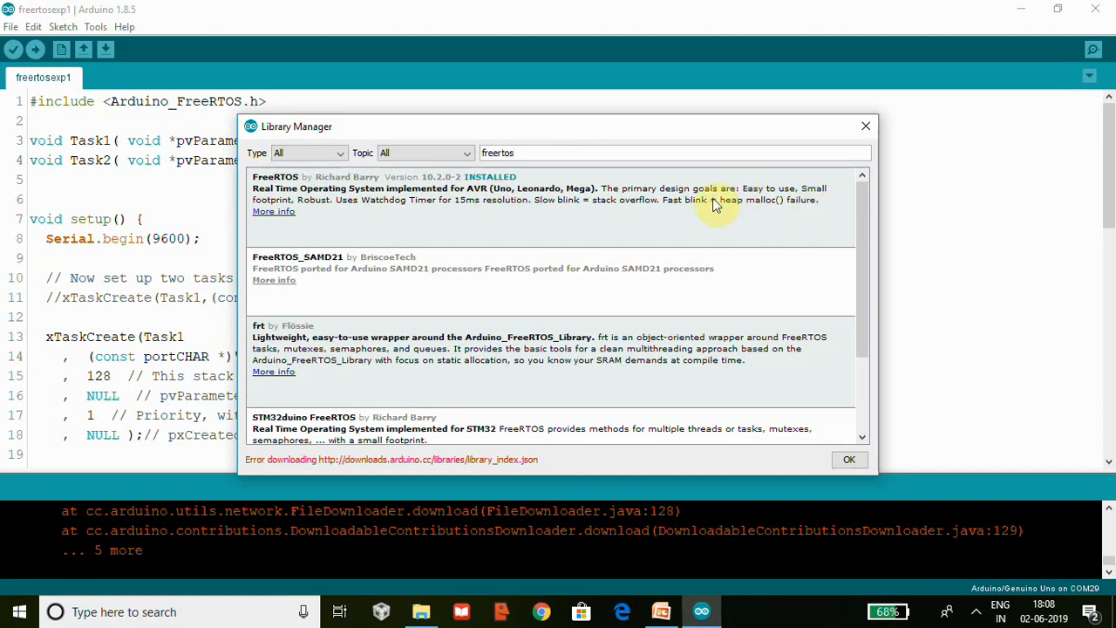
mouse_move(799, 237)
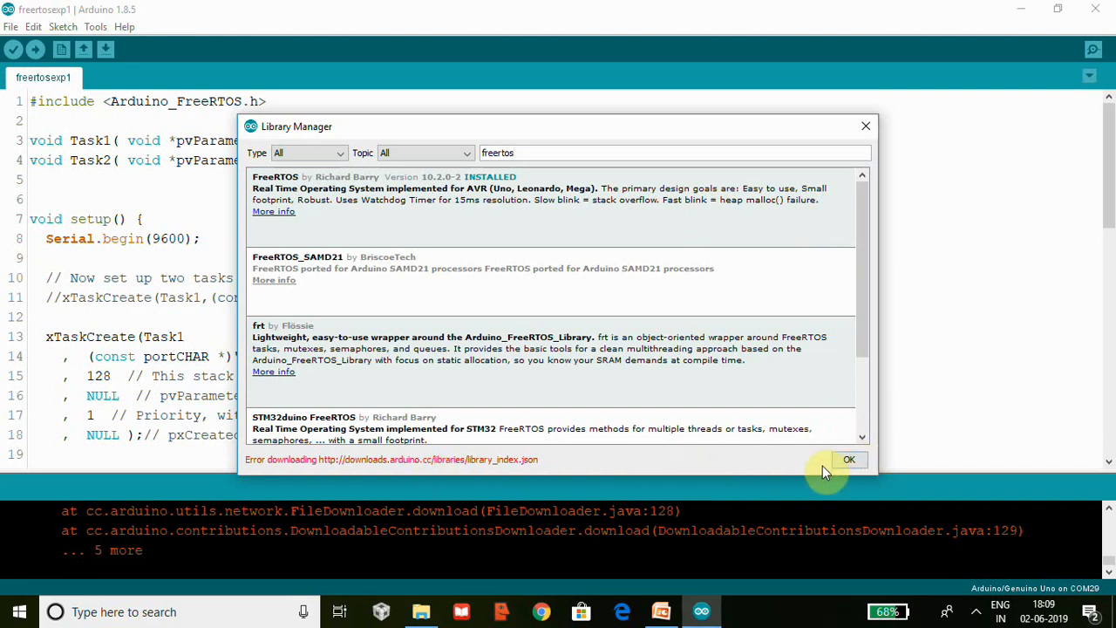
mouse_move(823, 457)
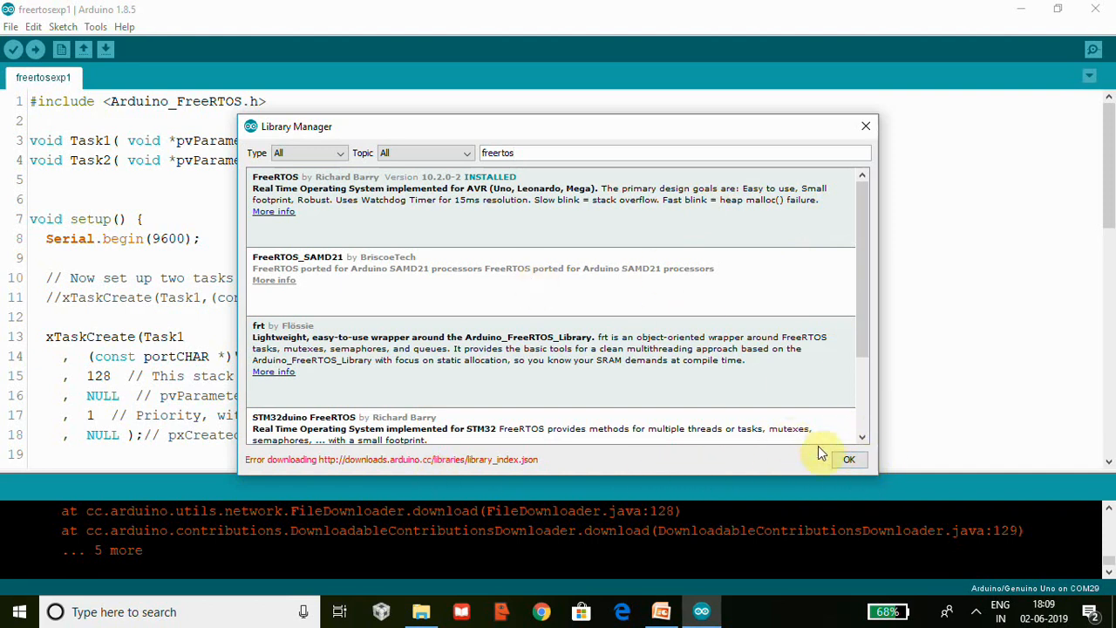
click(848, 461)
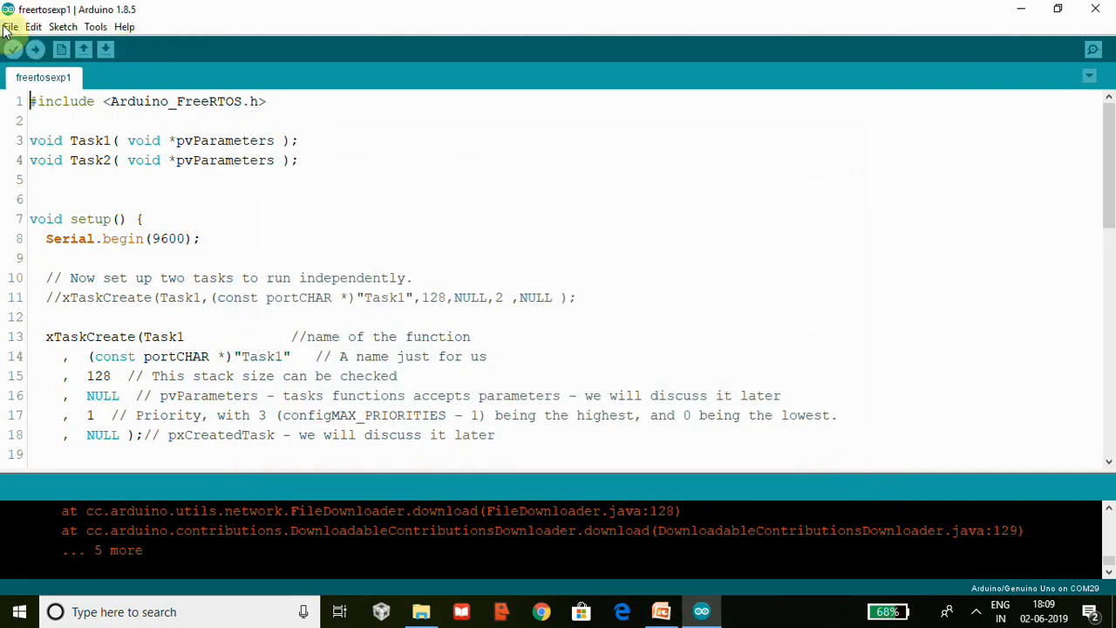
Browse the bundled example sketches and scroll through the FreeRTOS two-task code.
click(11, 26)
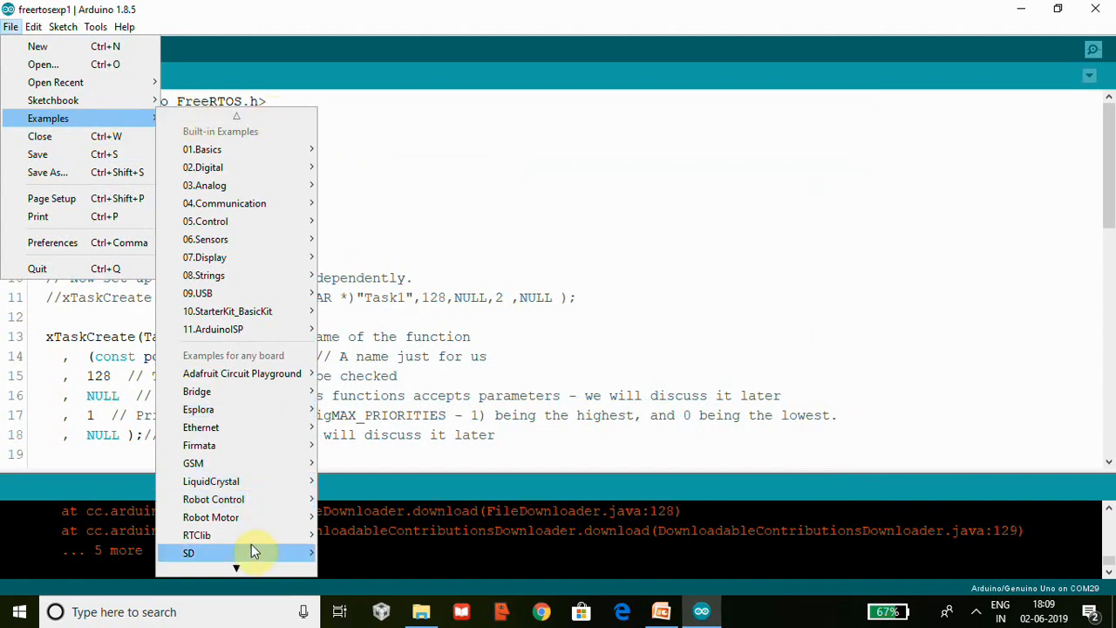
scroll(down, 3)
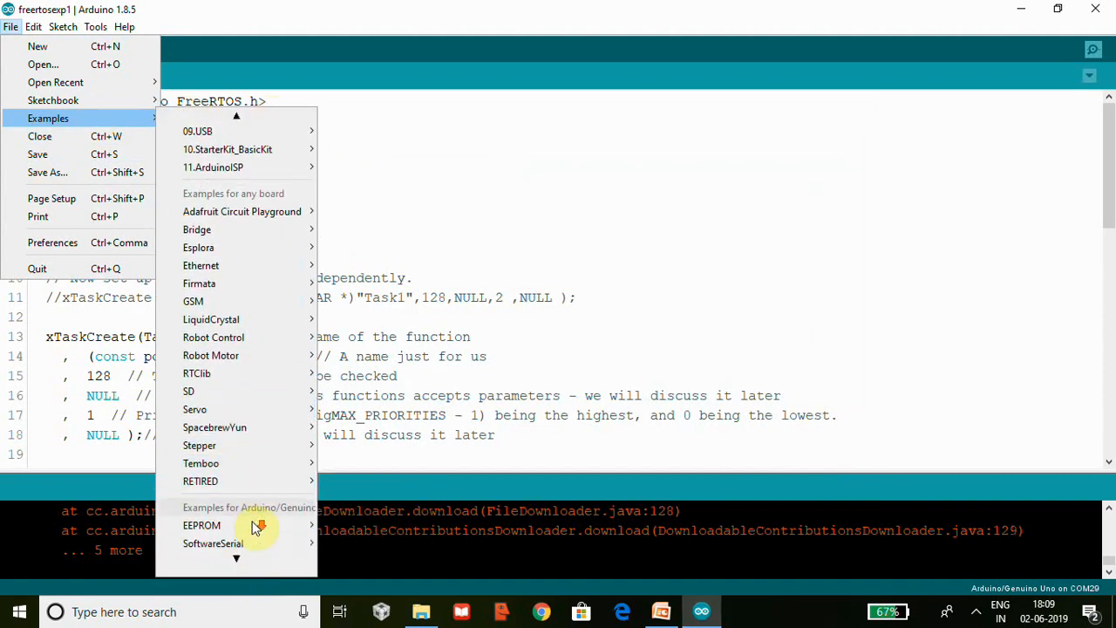
mouse_move(202, 506)
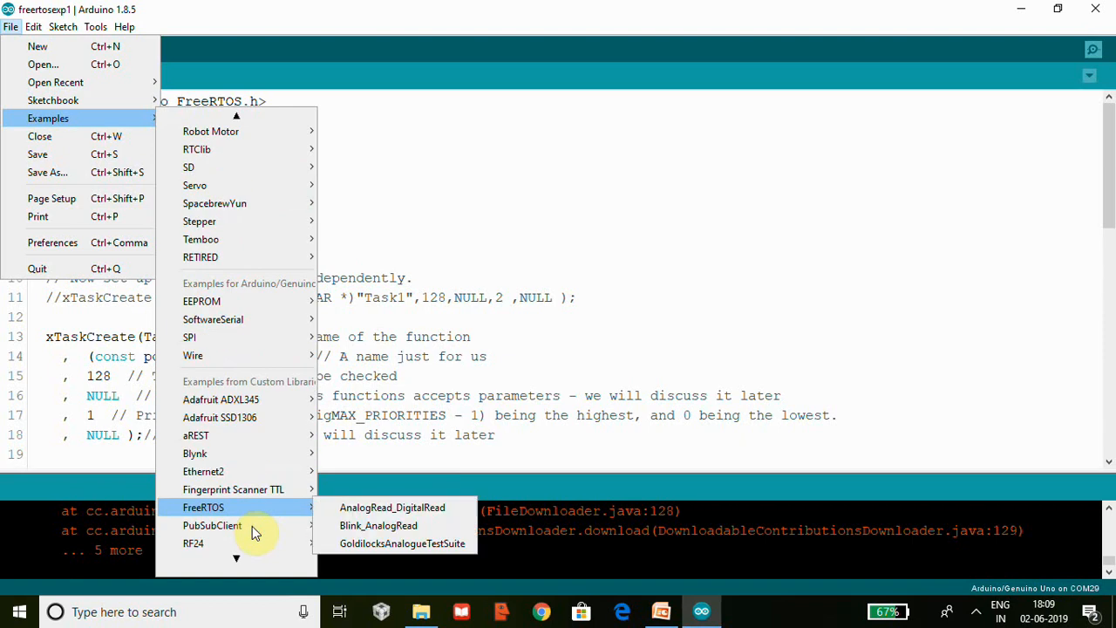
mouse_move(261, 509)
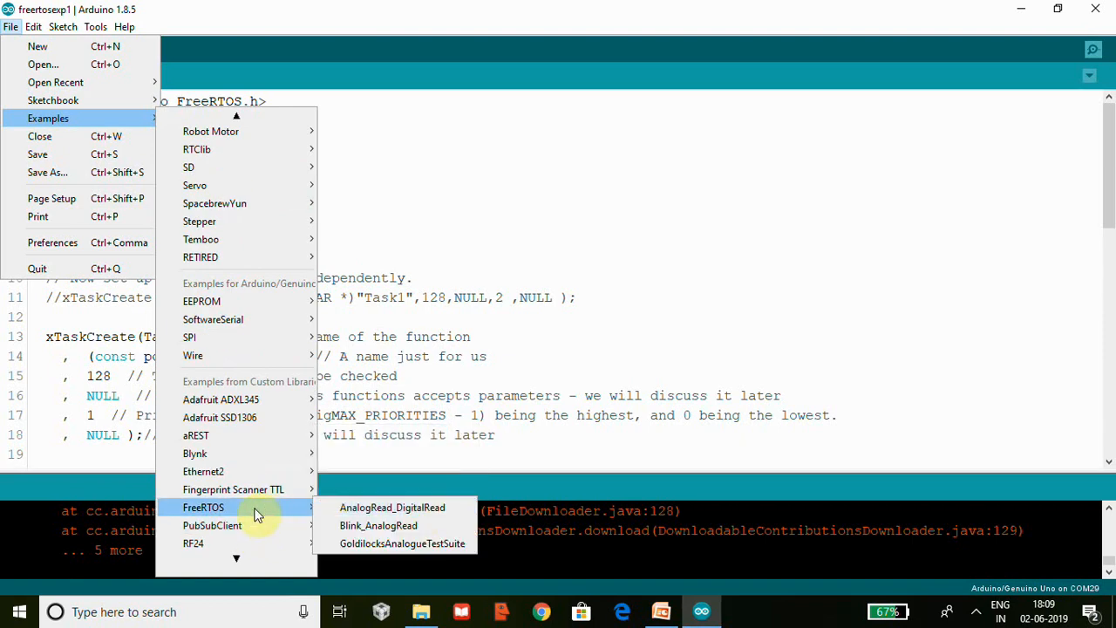
mouse_move(403, 544)
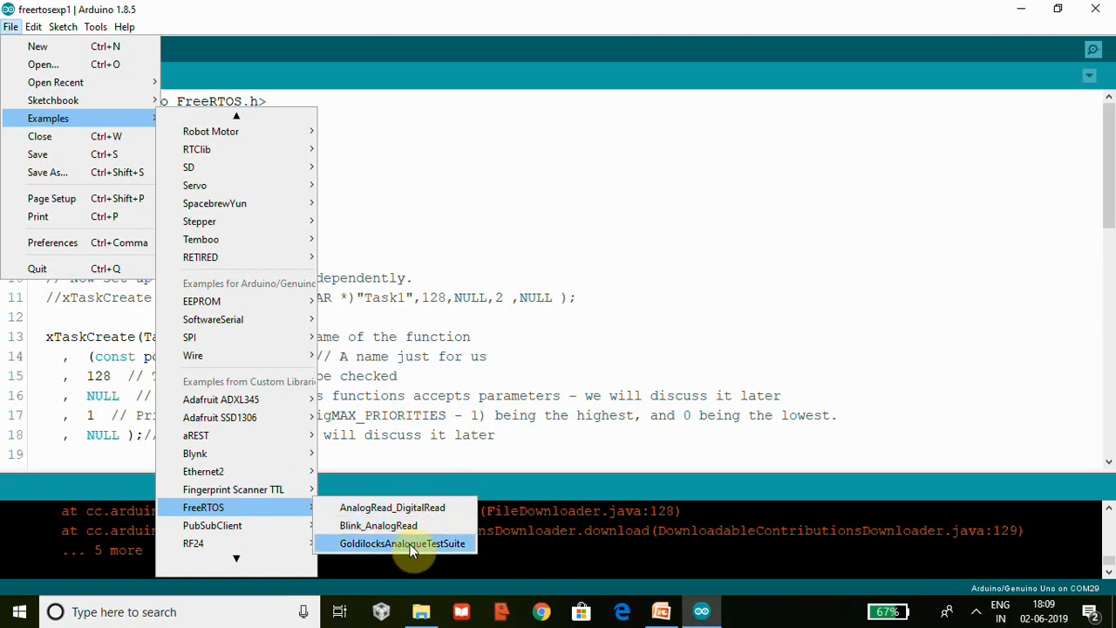
mouse_move(409, 507)
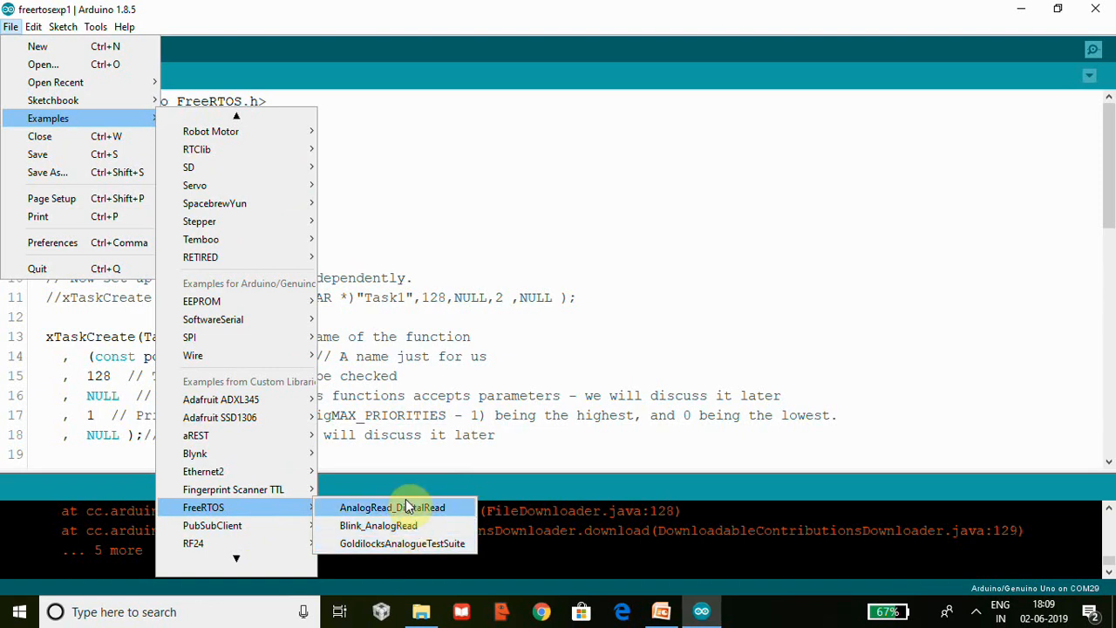
mouse_move(378, 524)
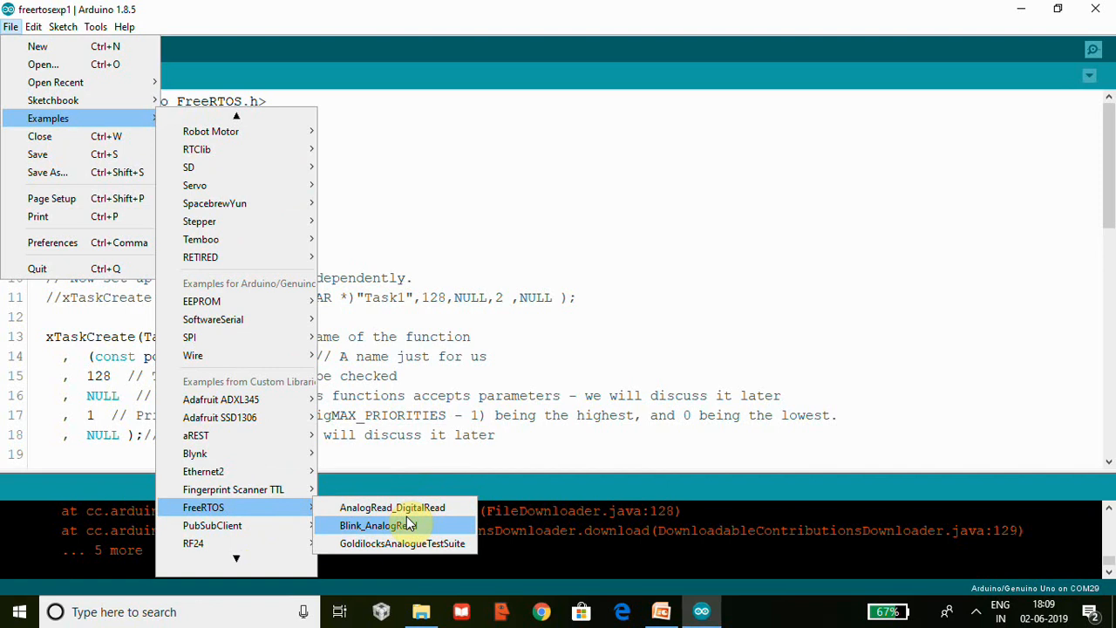
mouse_move(392, 508)
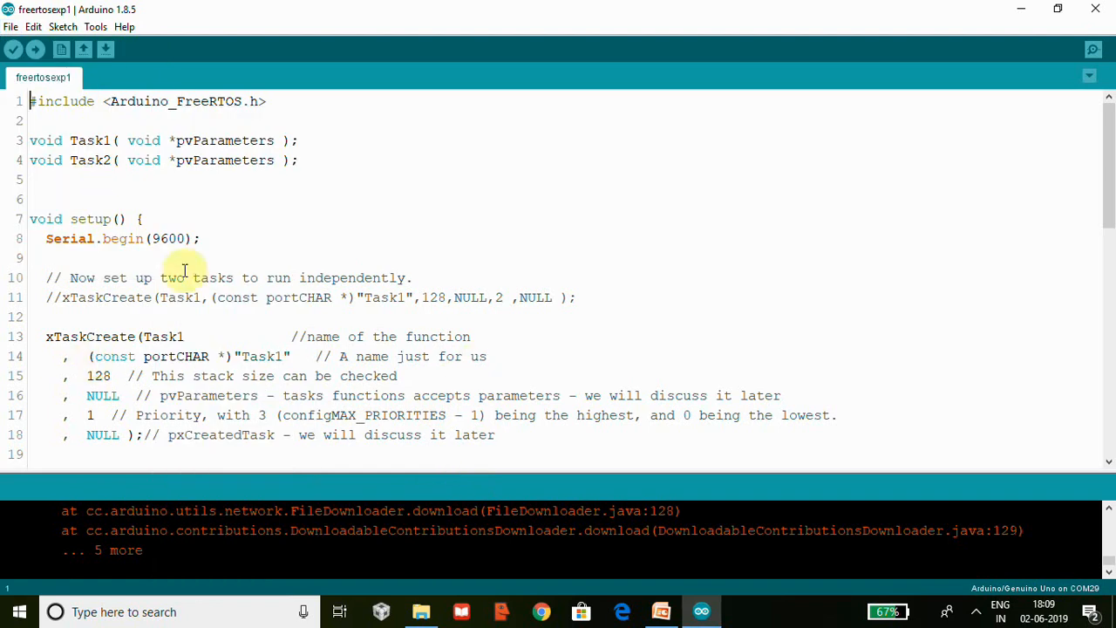
mouse_move(223, 199)
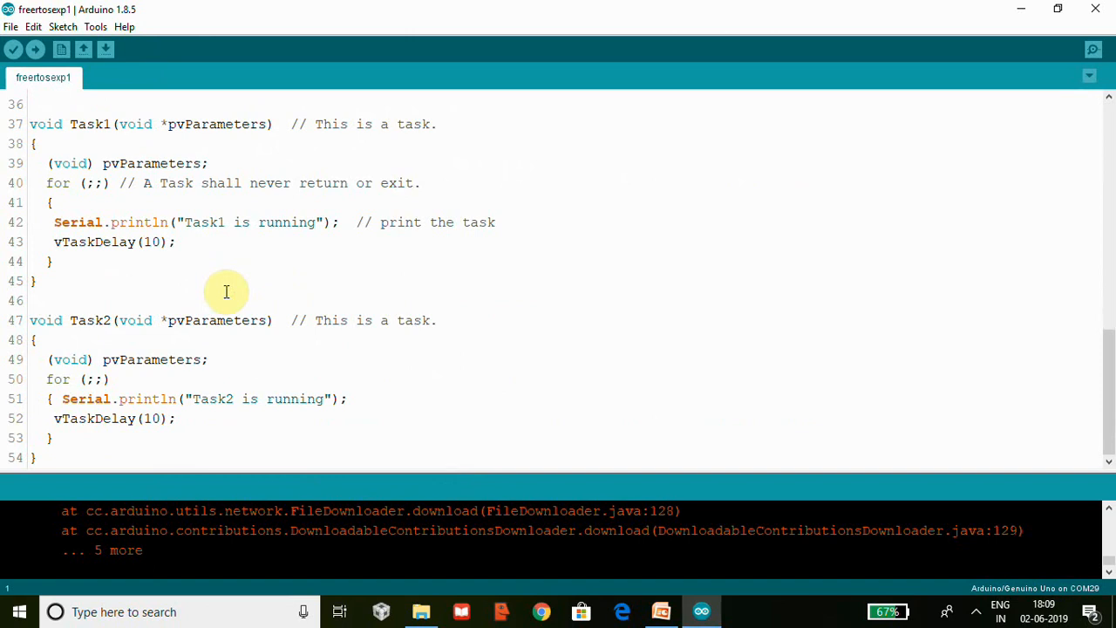
mouse_move(226, 290)
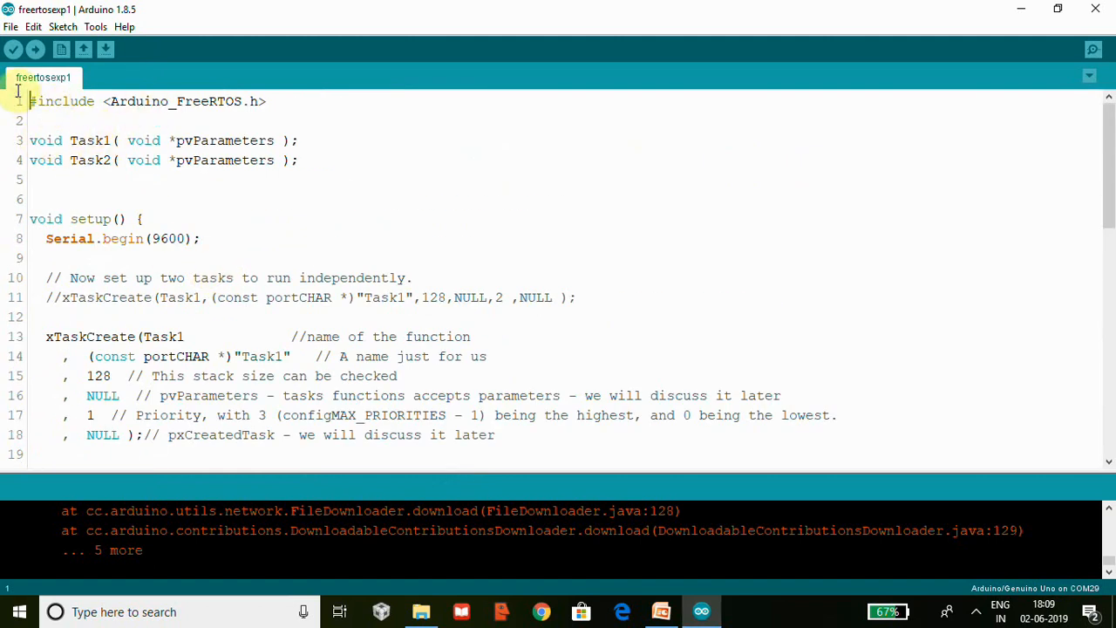
mouse_move(244, 100)
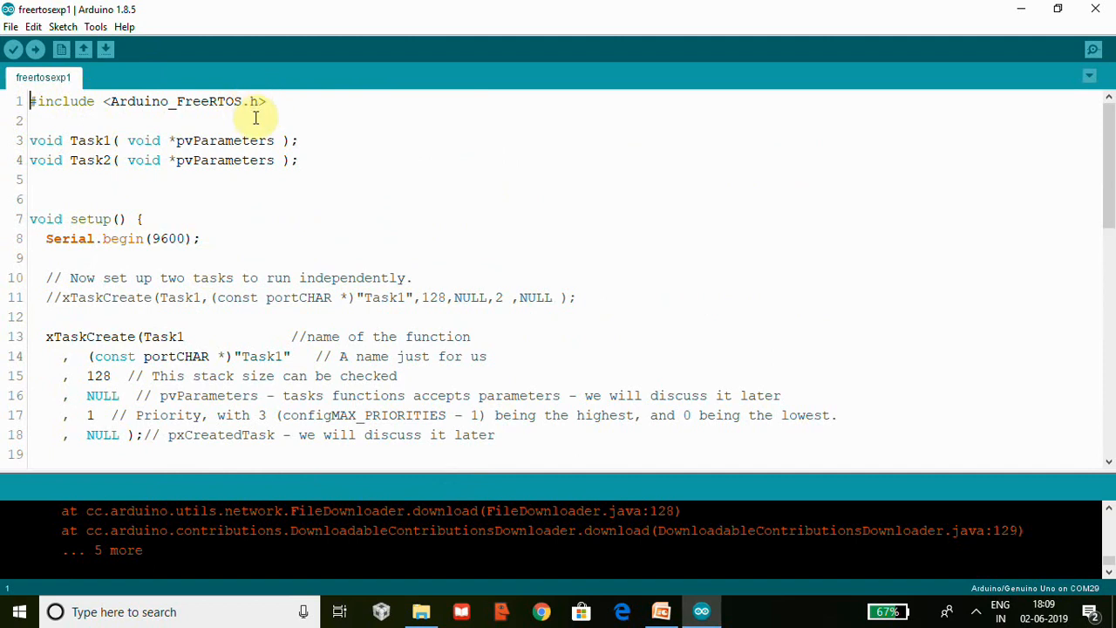
mouse_move(184, 140)
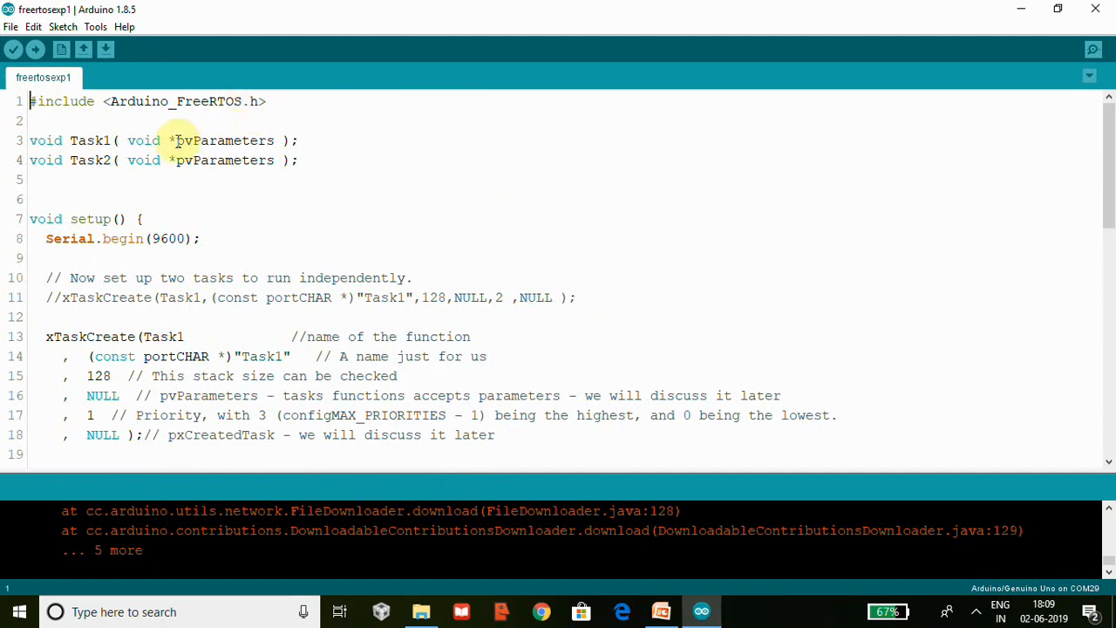
mouse_move(389, 142)
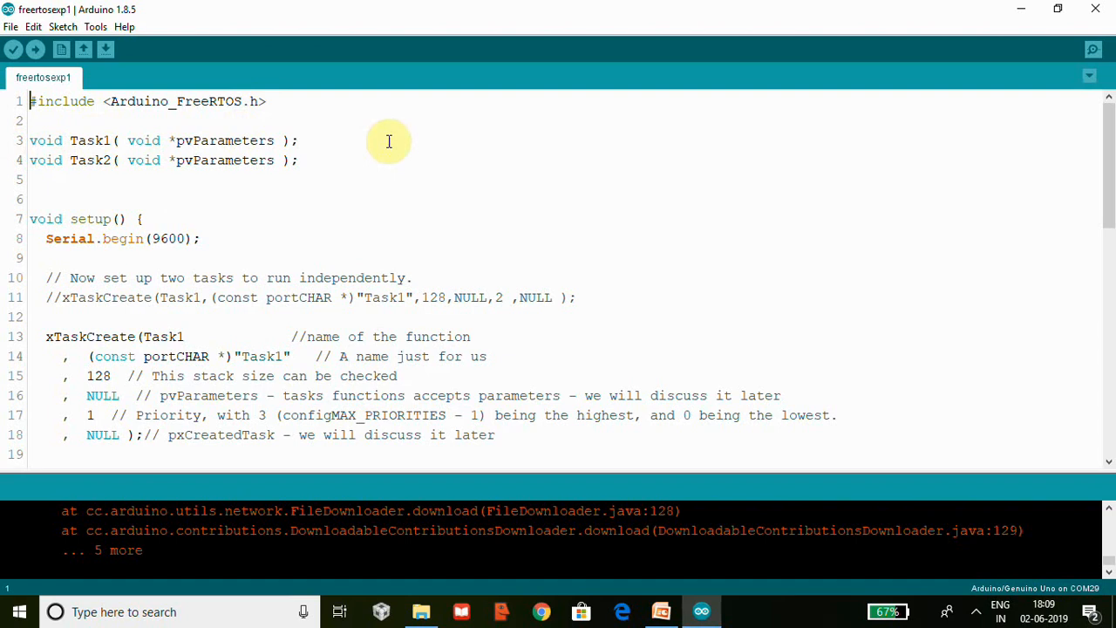
mouse_move(126, 164)
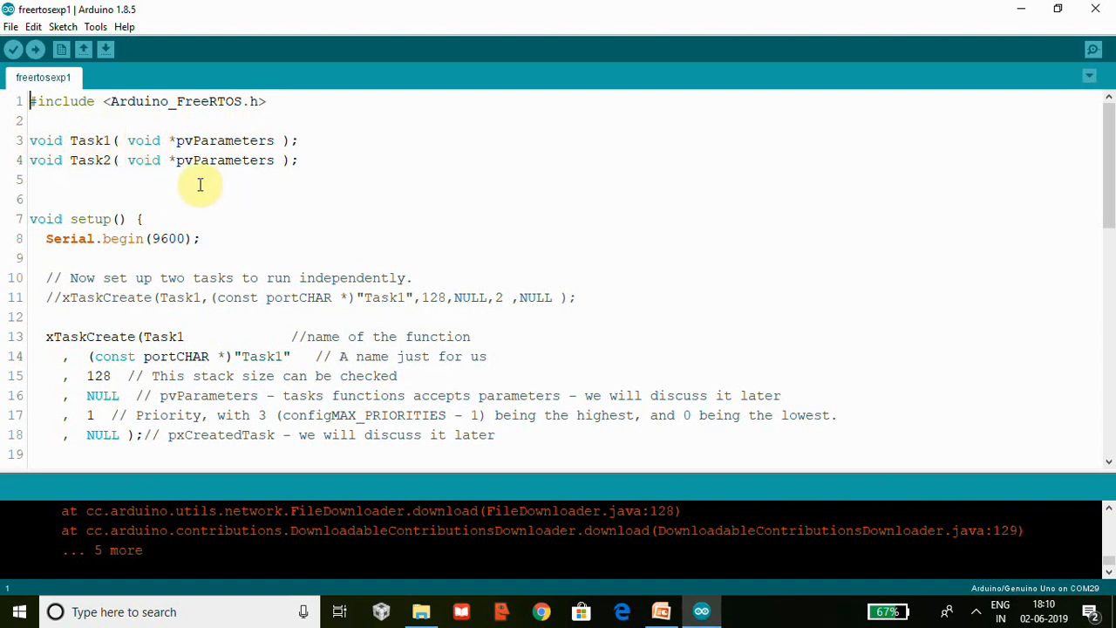
mouse_move(111, 168)
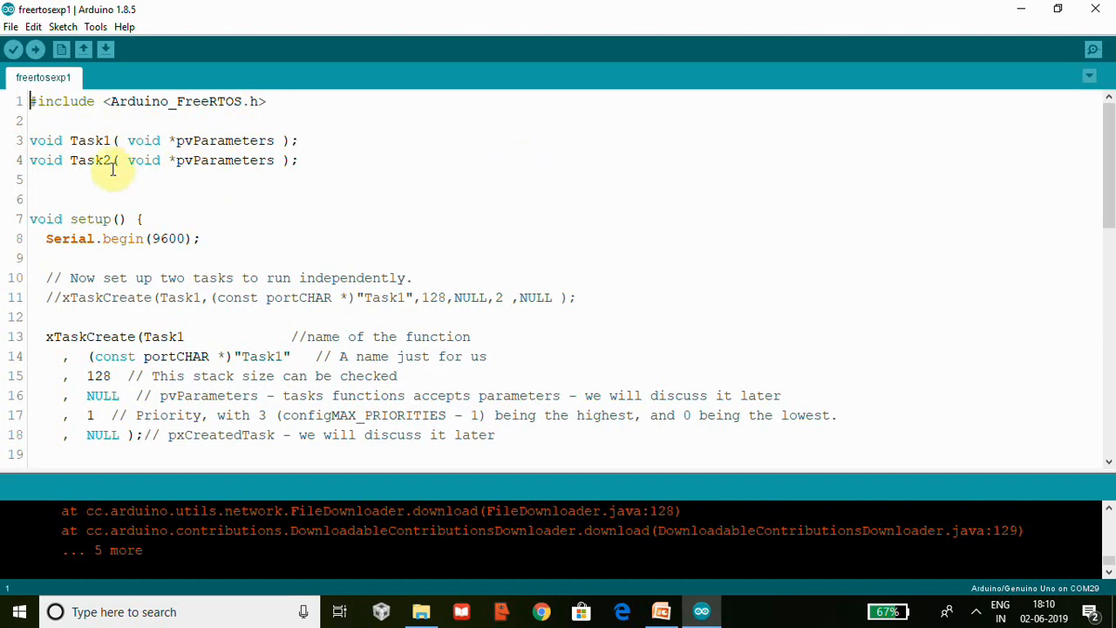
scroll(down, 3)
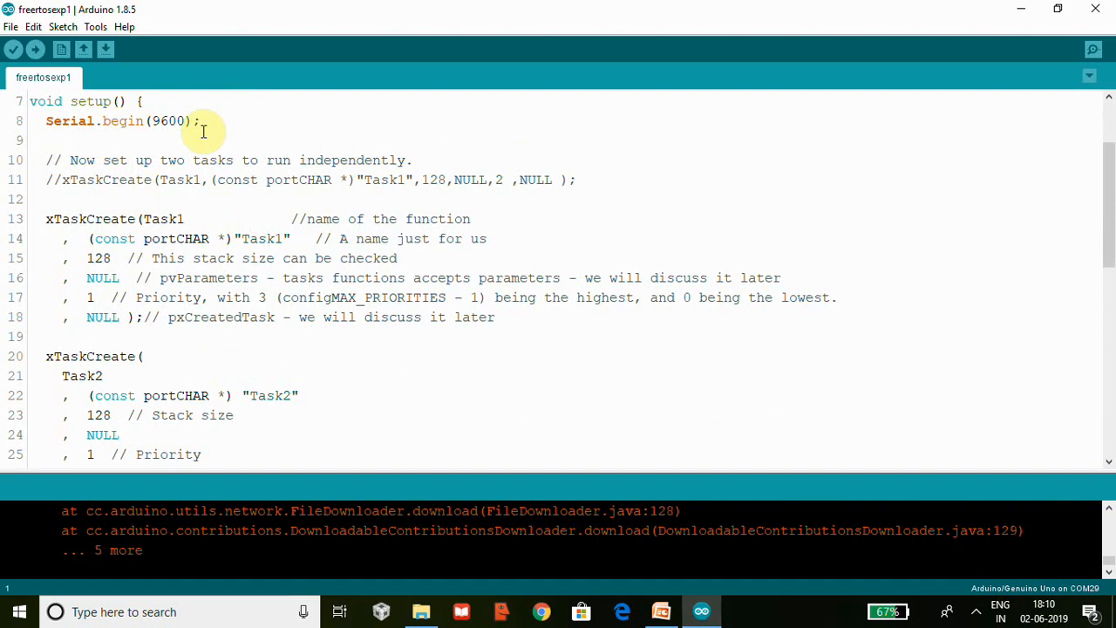
mouse_move(68, 189)
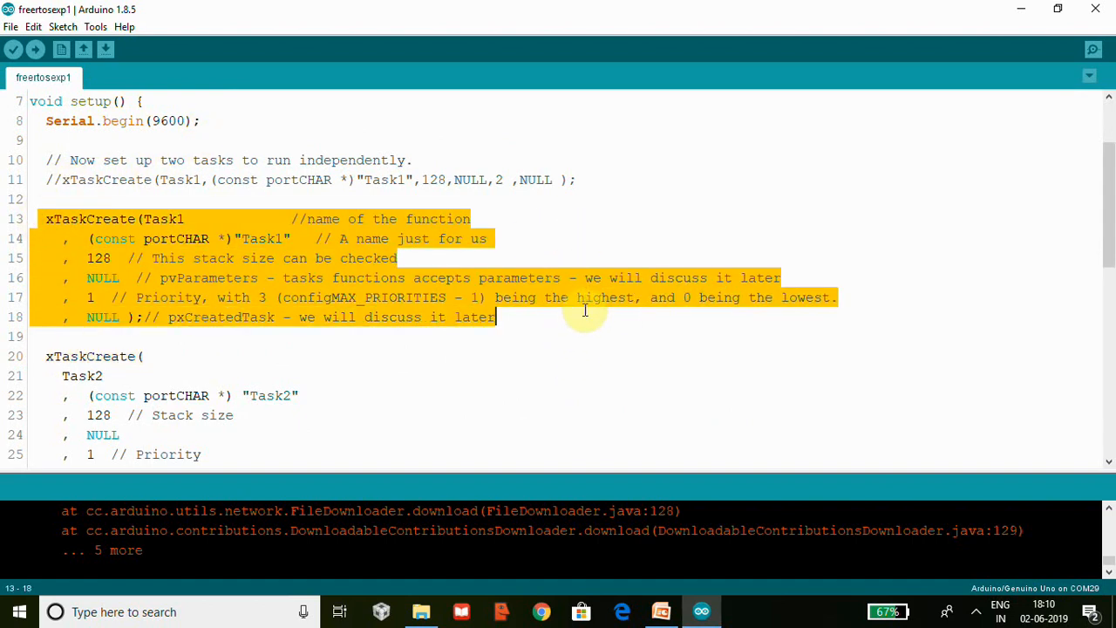
mouse_move(66, 180)
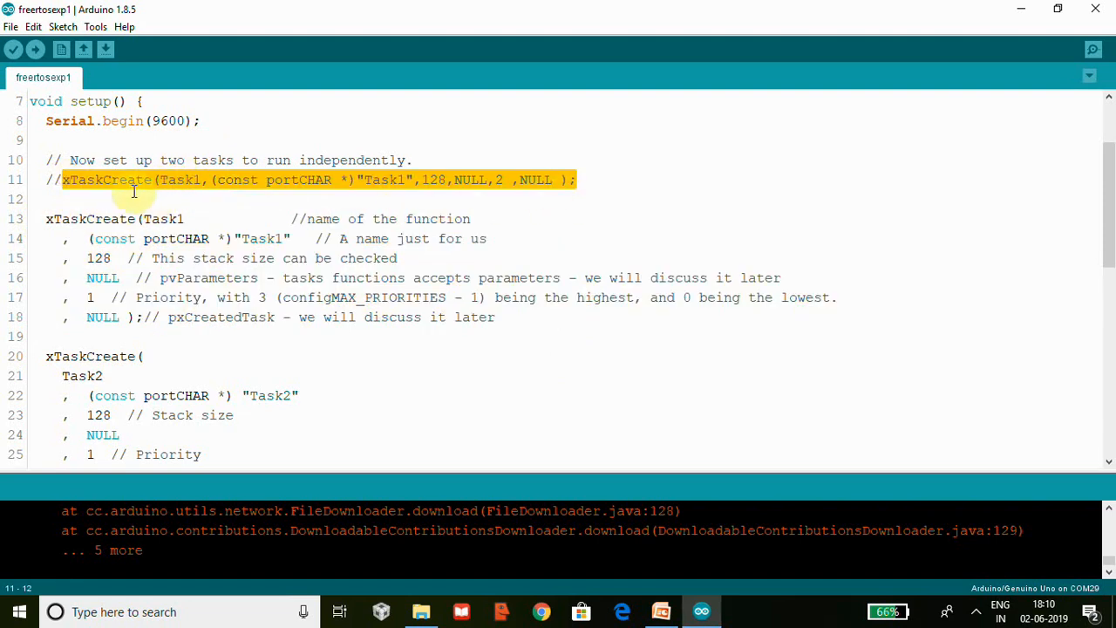
mouse_move(206, 188)
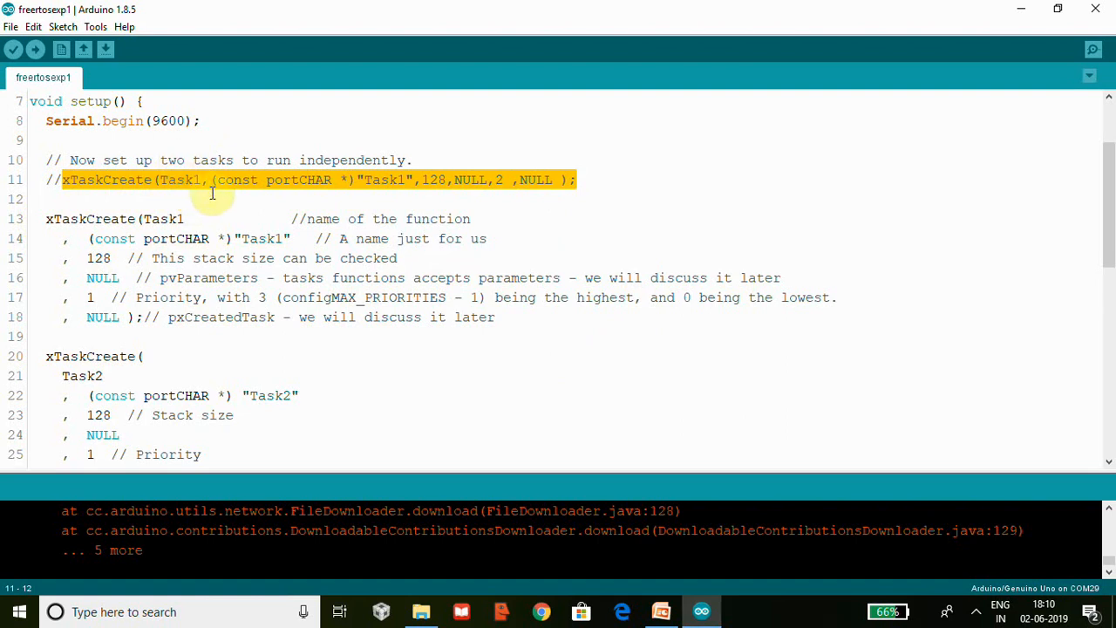
mouse_move(338, 188)
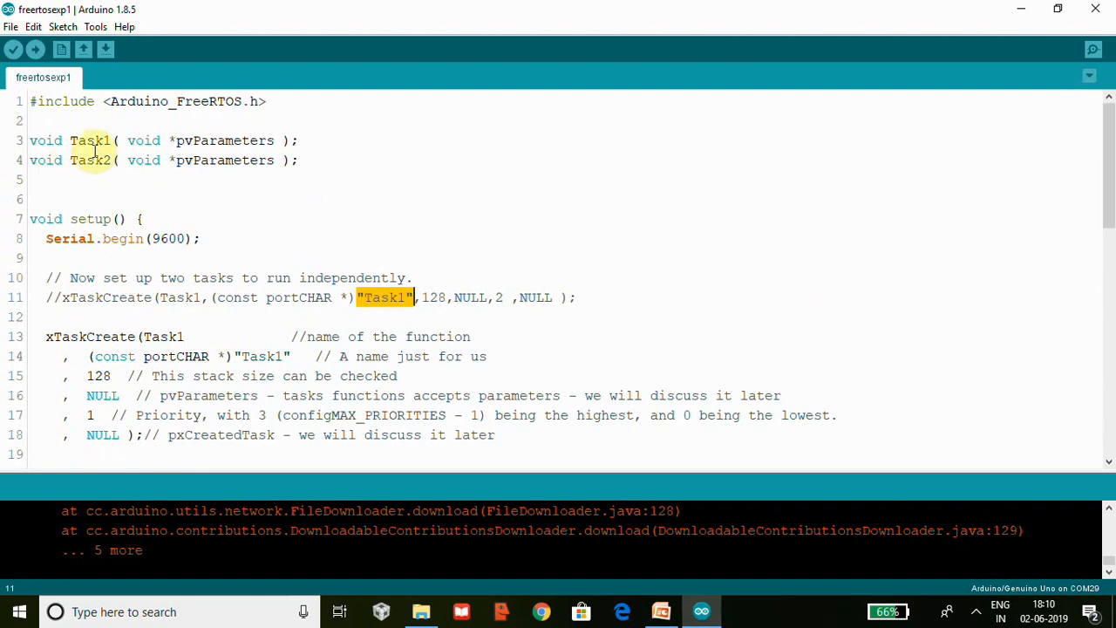
scroll(down, 3)
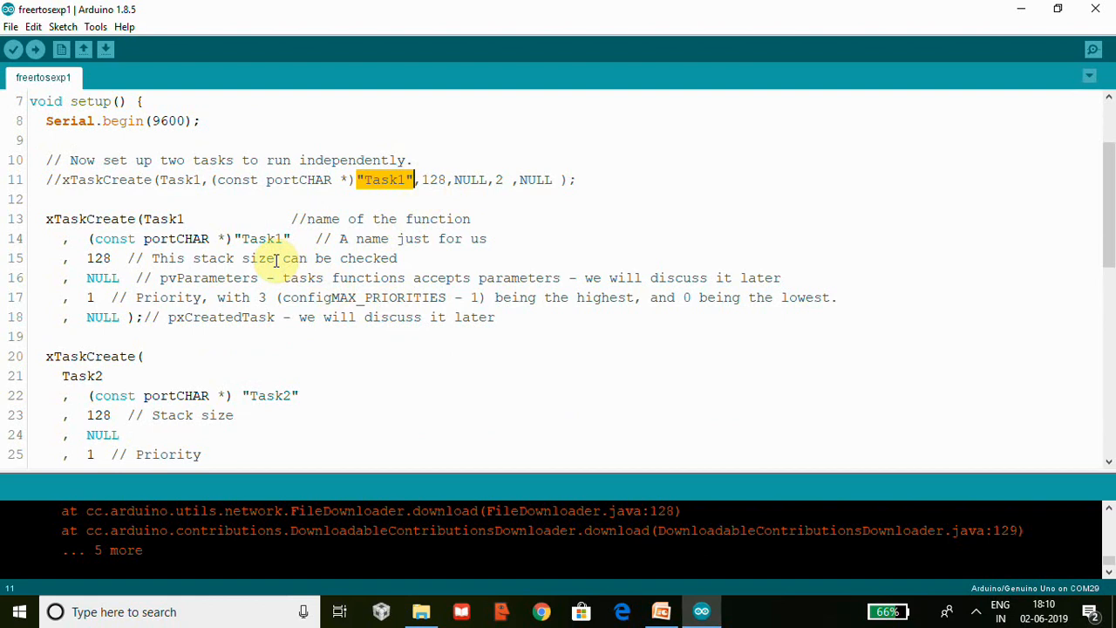
mouse_move(272, 262)
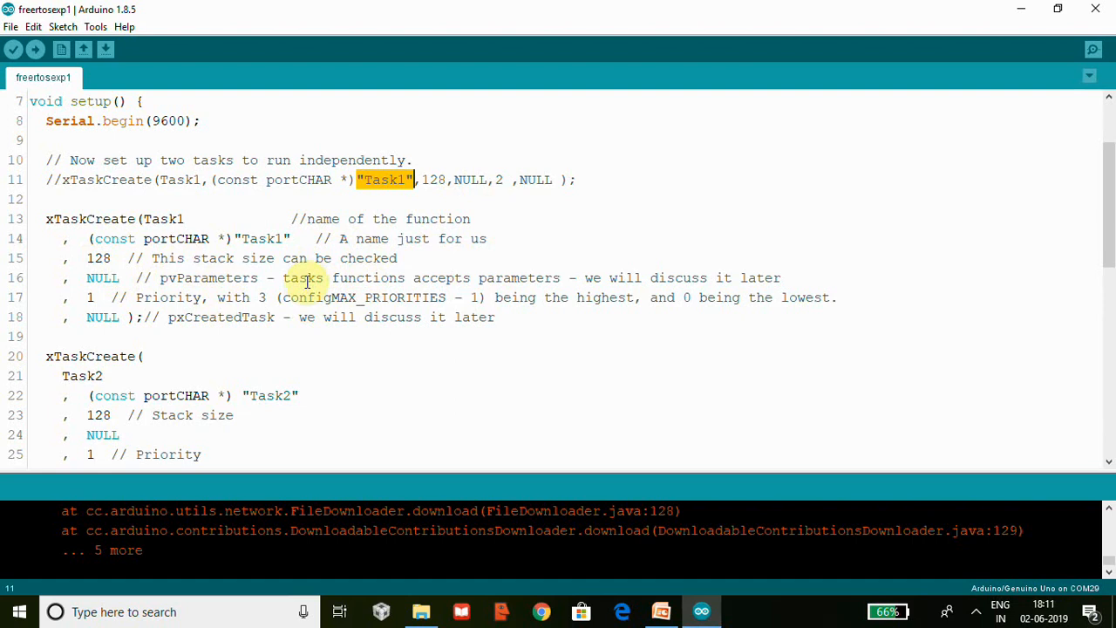
mouse_move(516, 278)
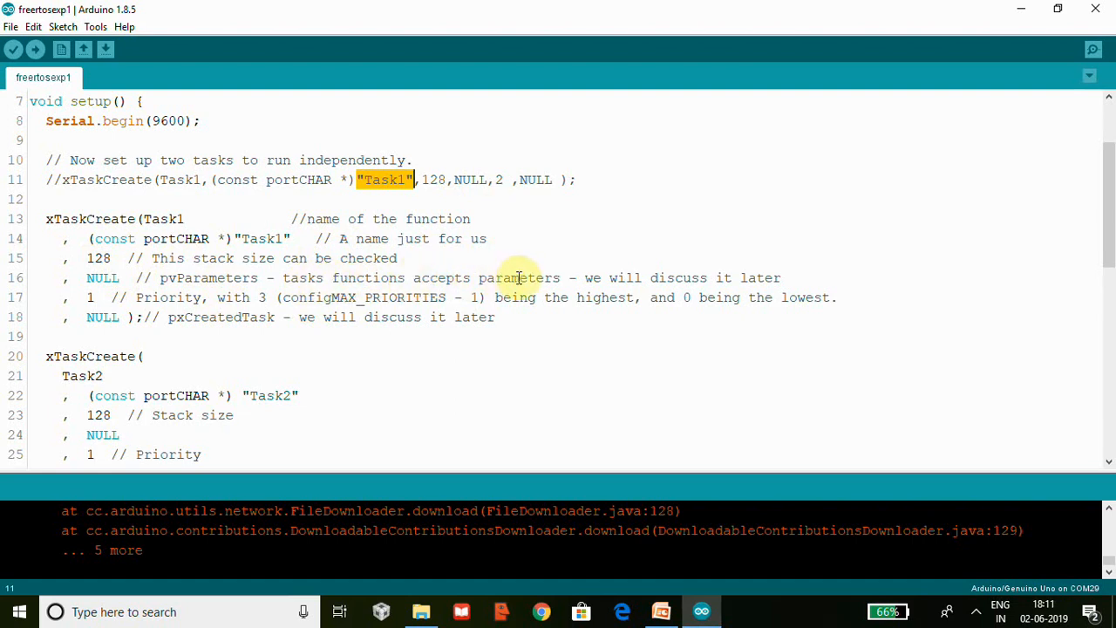
mouse_move(565, 283)
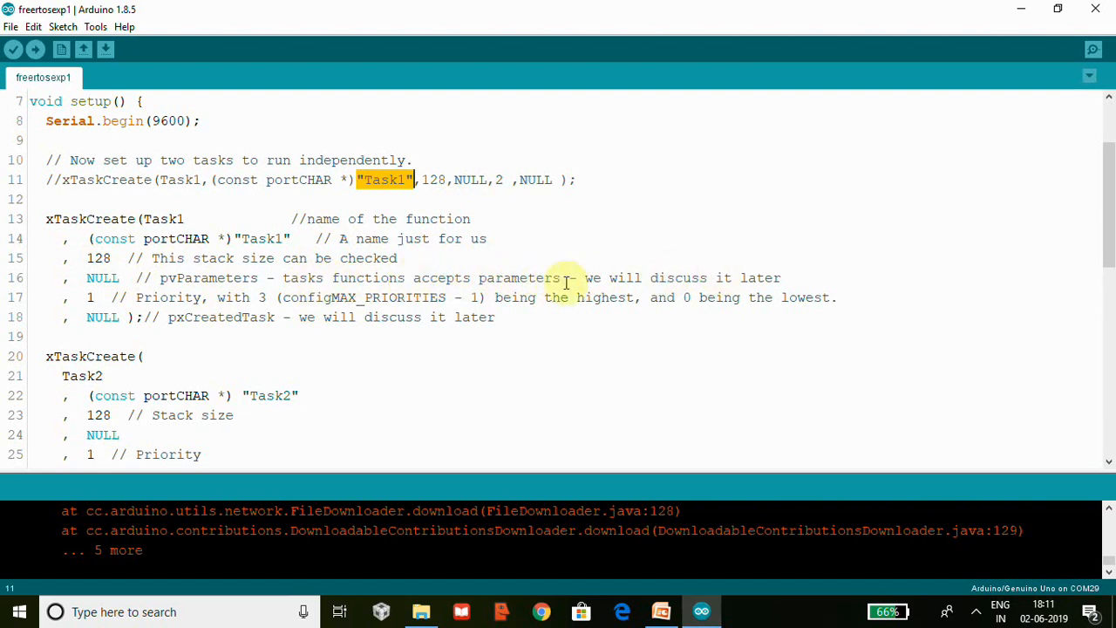
mouse_move(541, 239)
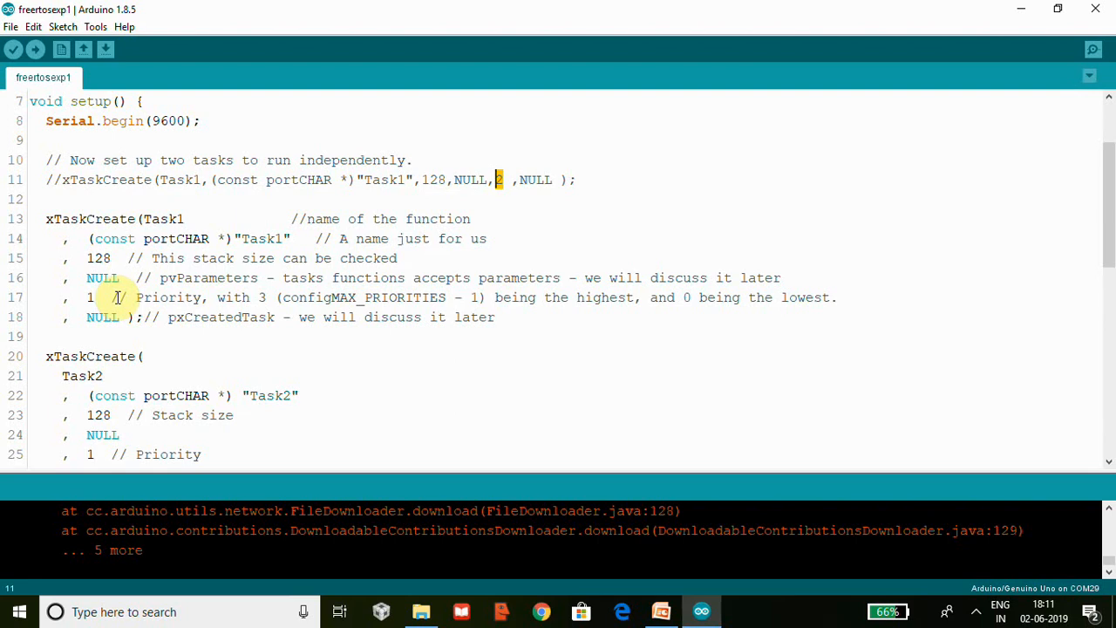
mouse_move(579, 342)
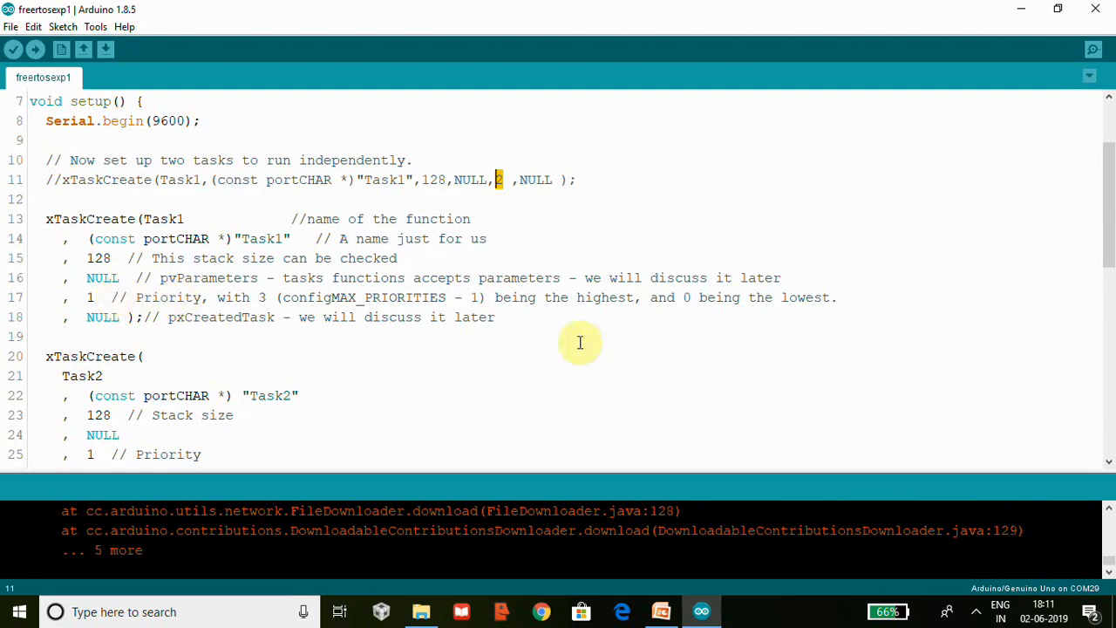
mouse_move(247, 347)
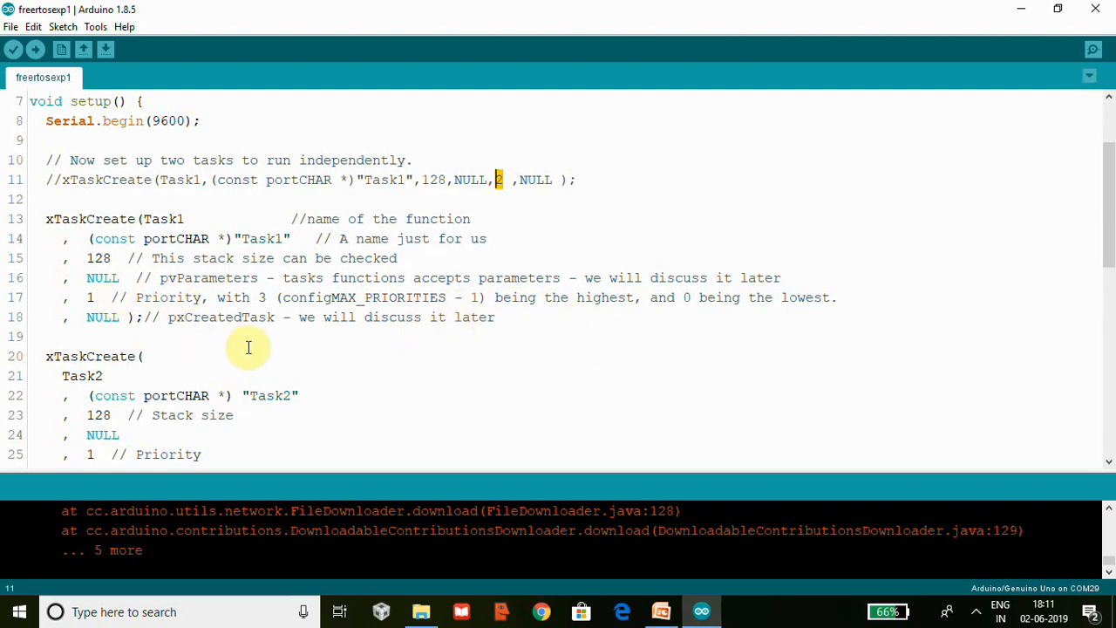
mouse_move(467, 340)
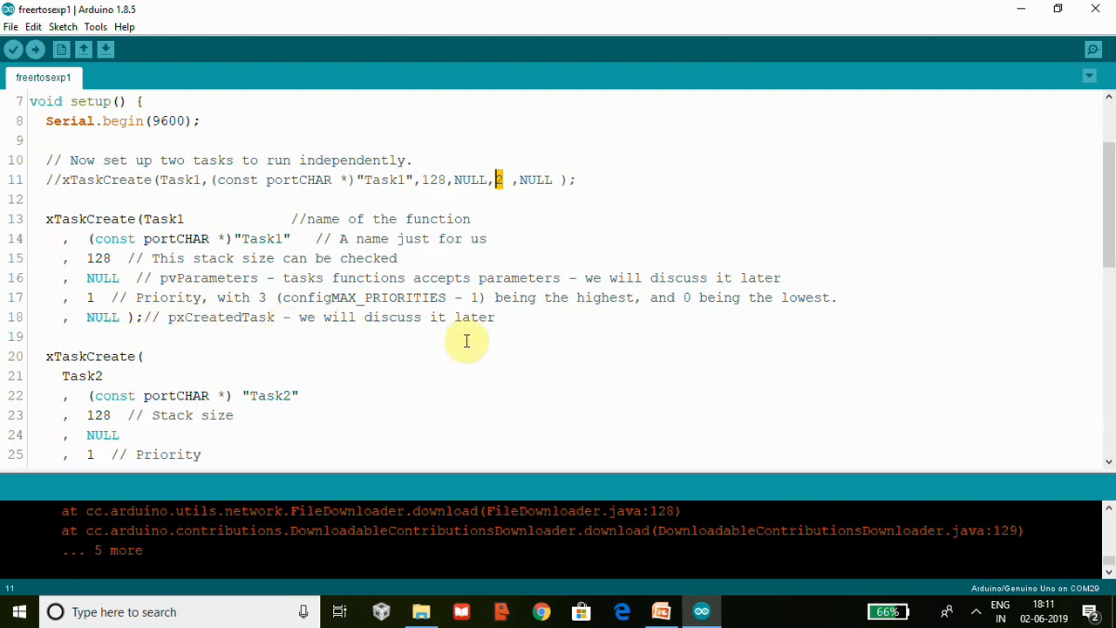
mouse_move(366, 317)
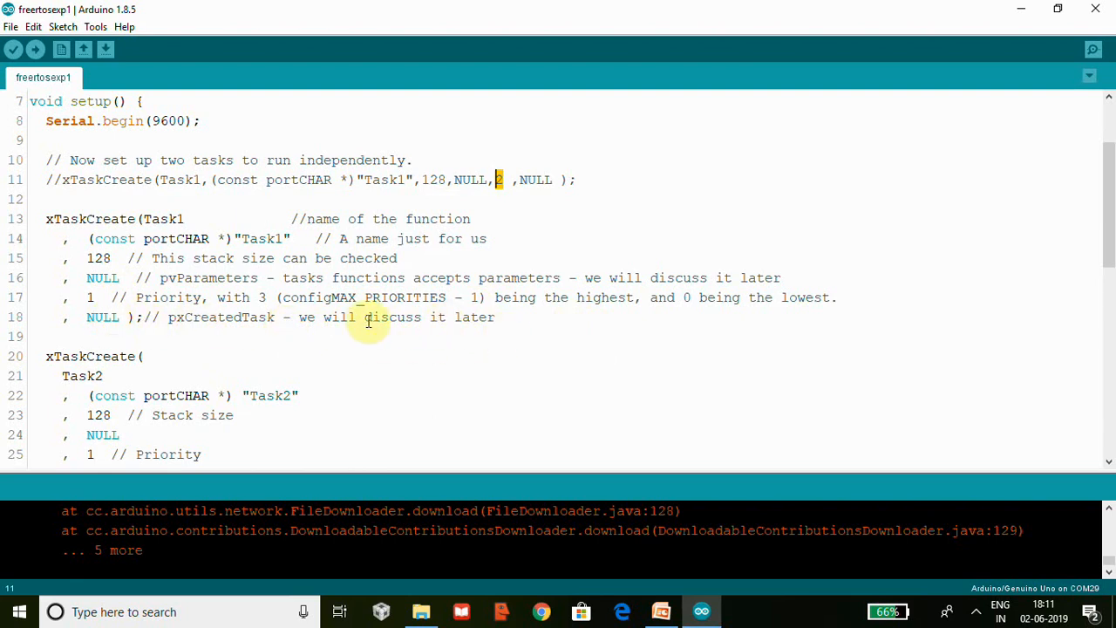
mouse_move(537, 317)
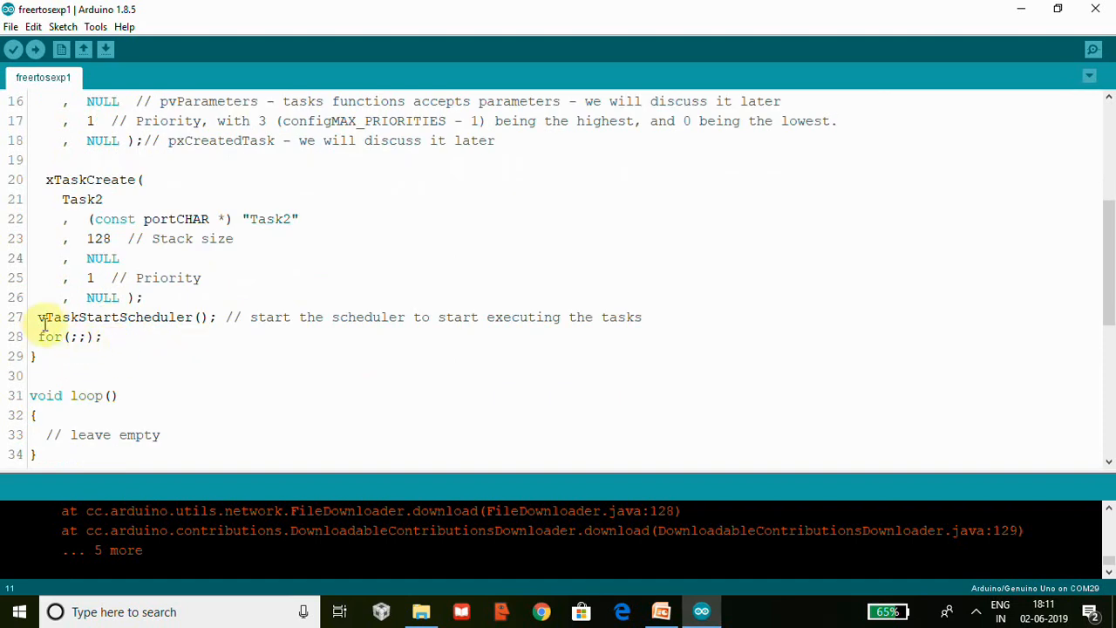
mouse_move(269, 317)
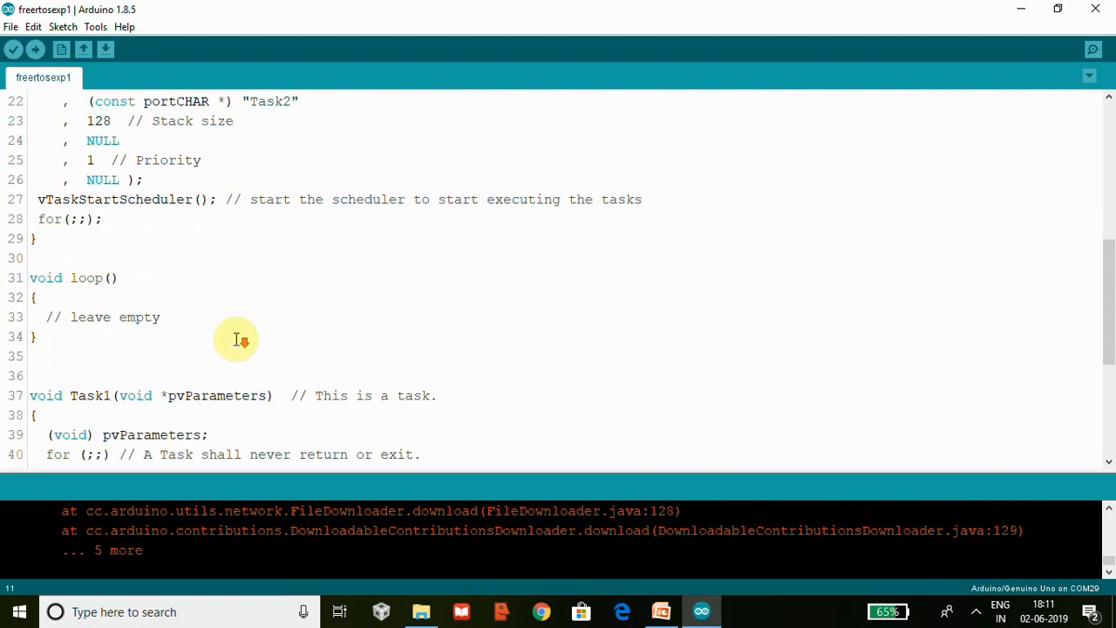
scroll(down, 3)
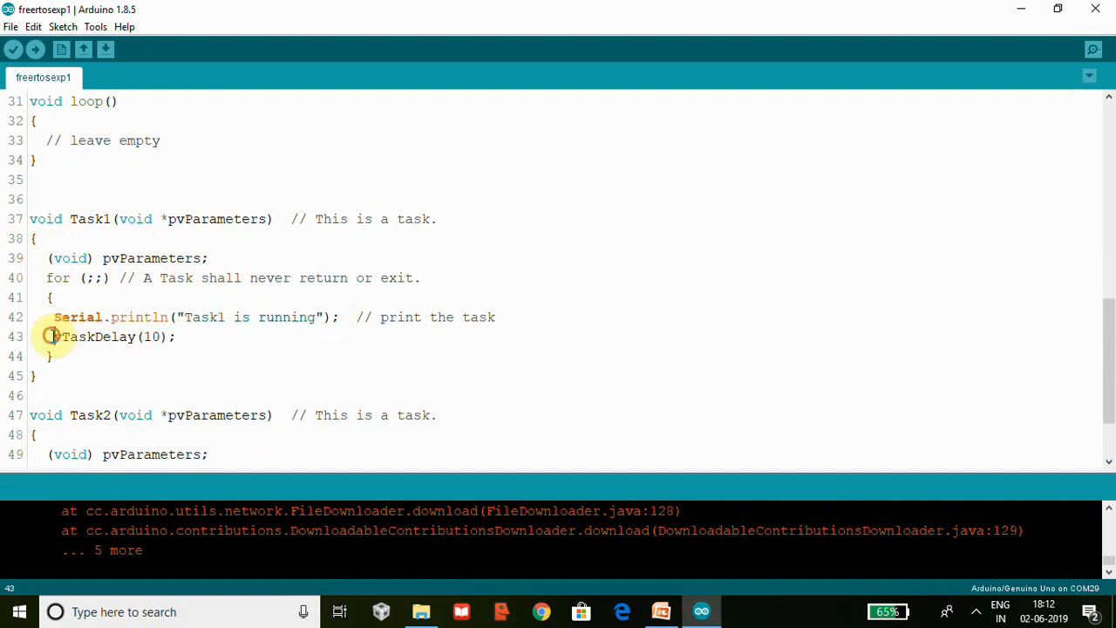
Comment out Task1's serial print line with '//' and upload the sketch to the Uno.
drag(54, 317, 338, 317)
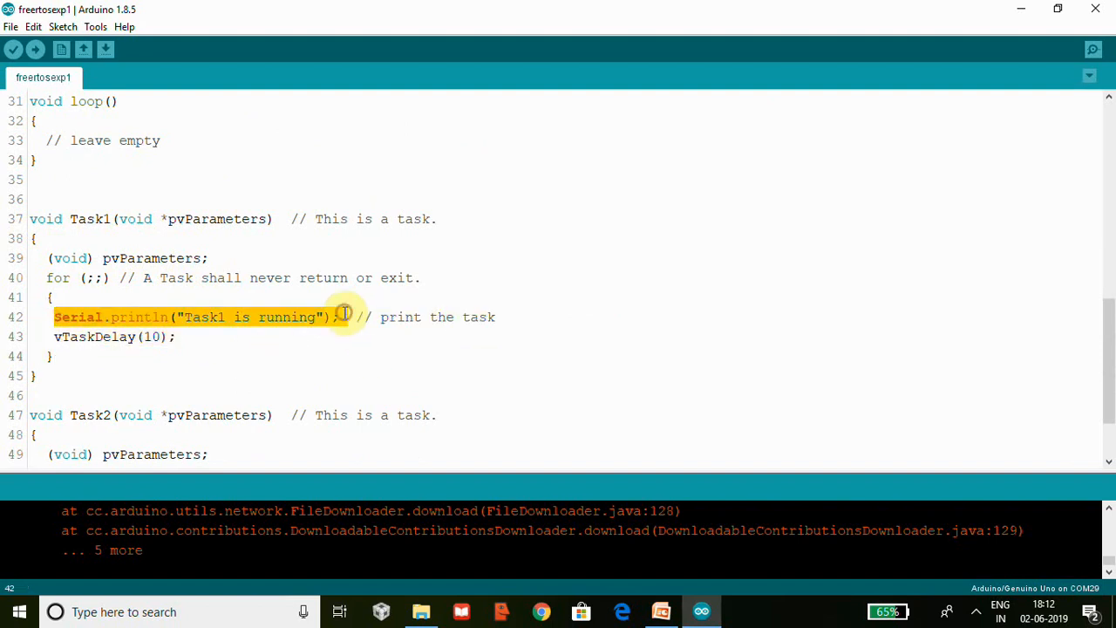
text(//)
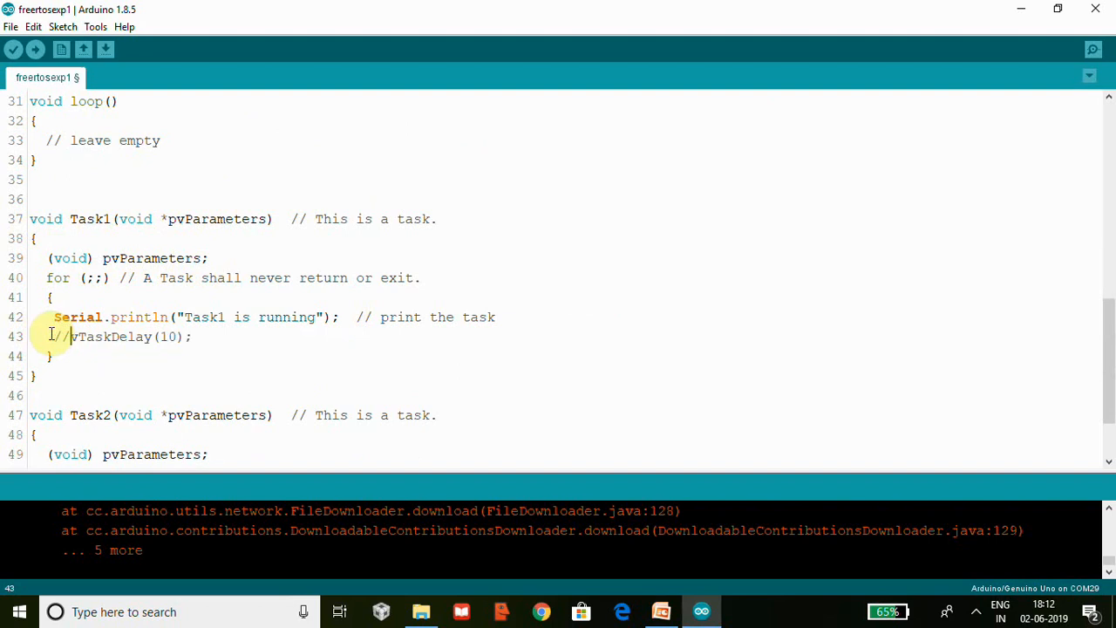
scroll(down, 3)
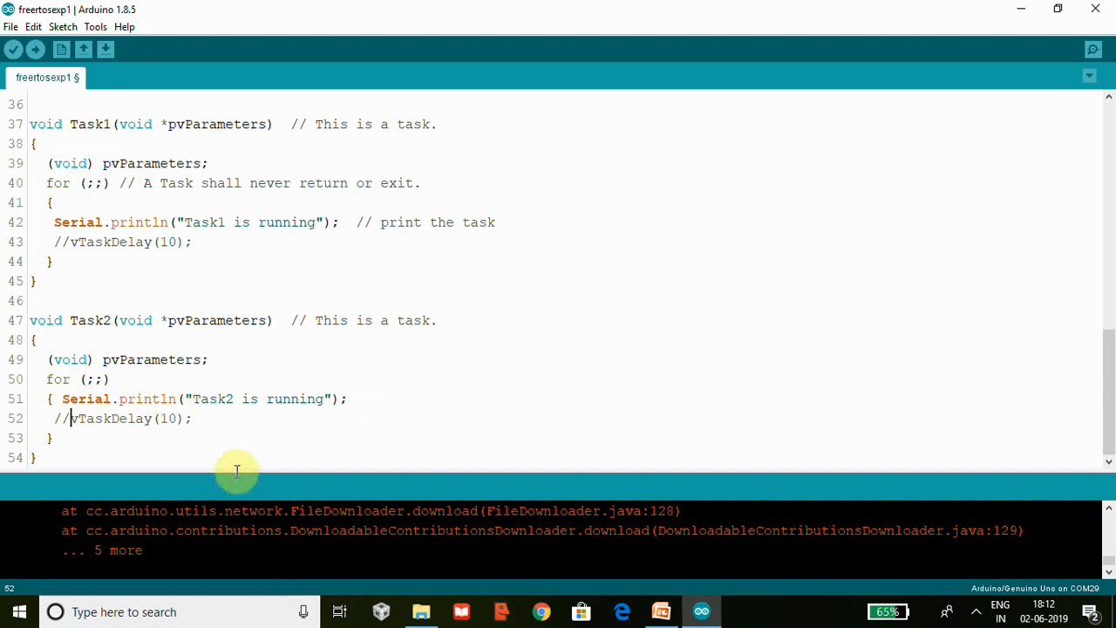
mouse_move(279, 385)
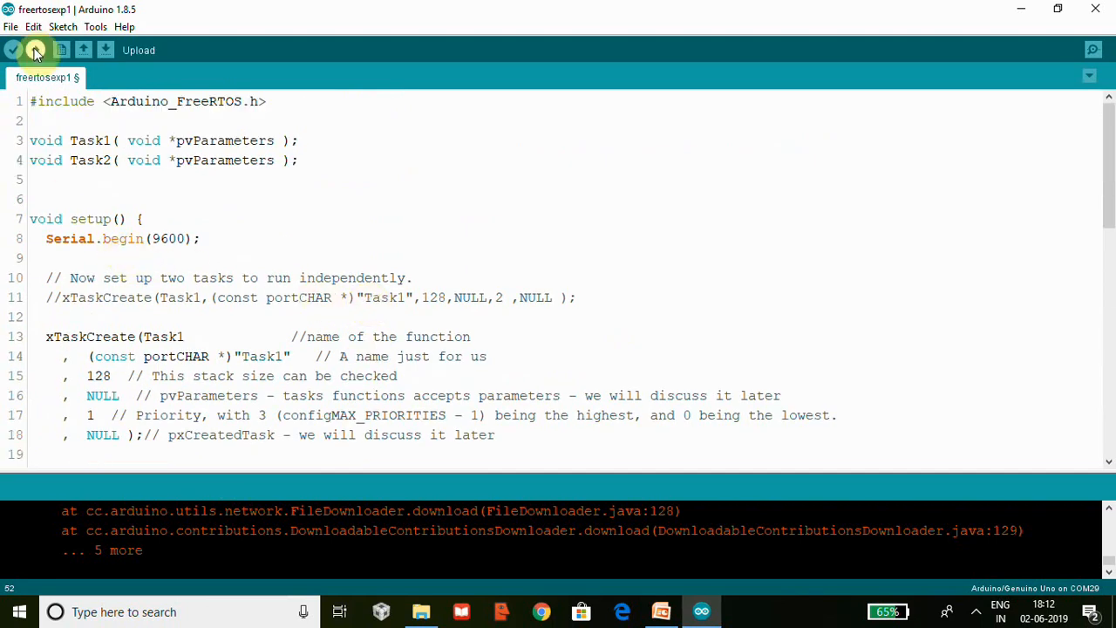
click(94, 26)
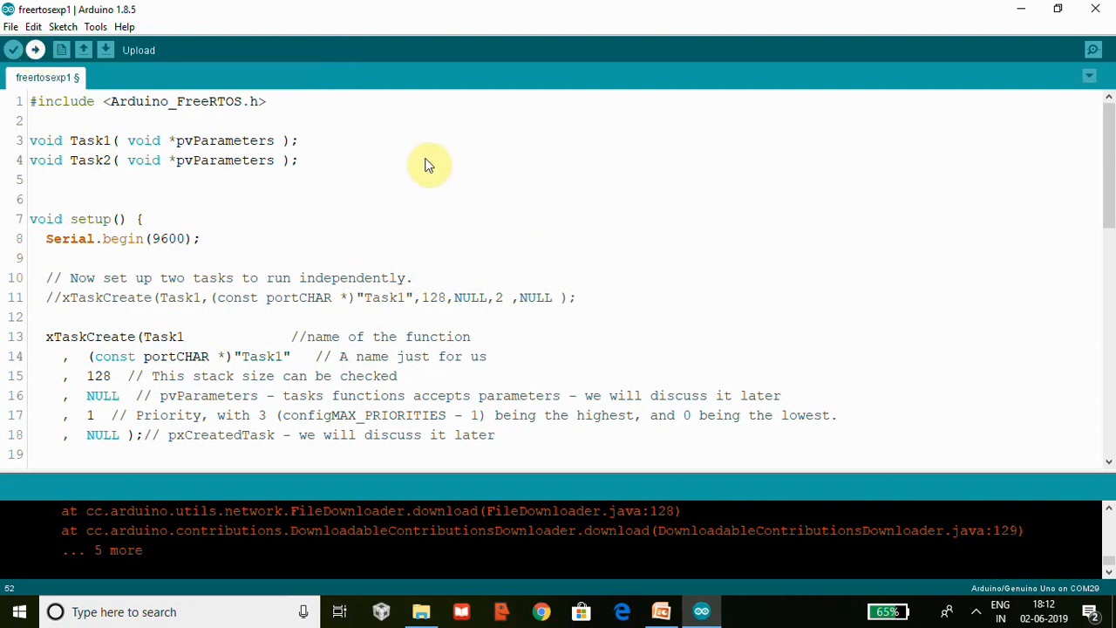
click(14, 49)
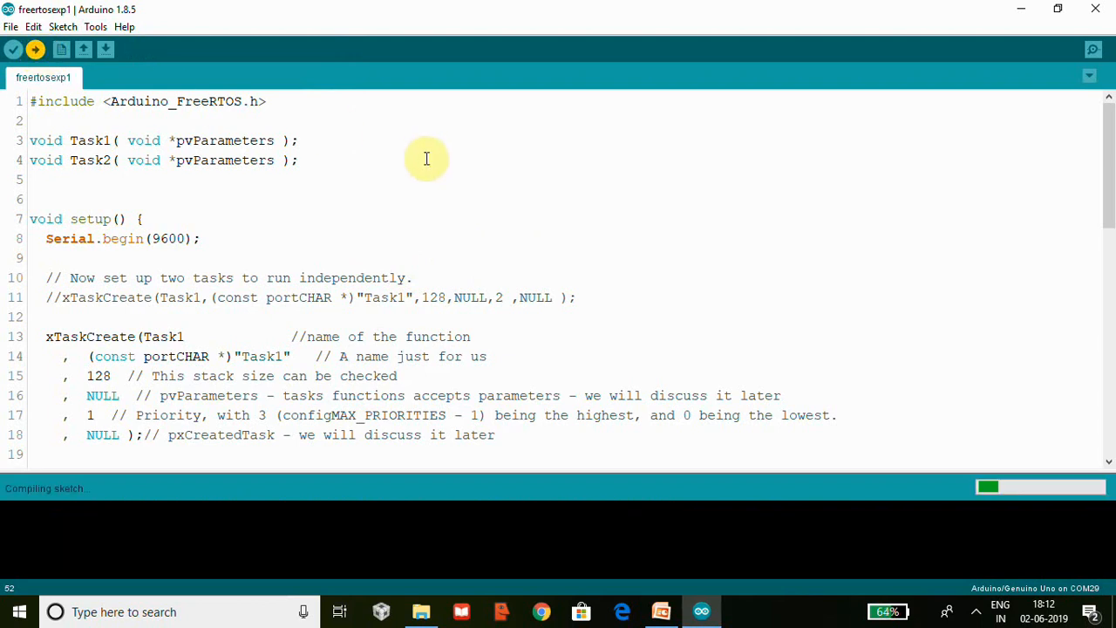
mouse_move(422, 164)
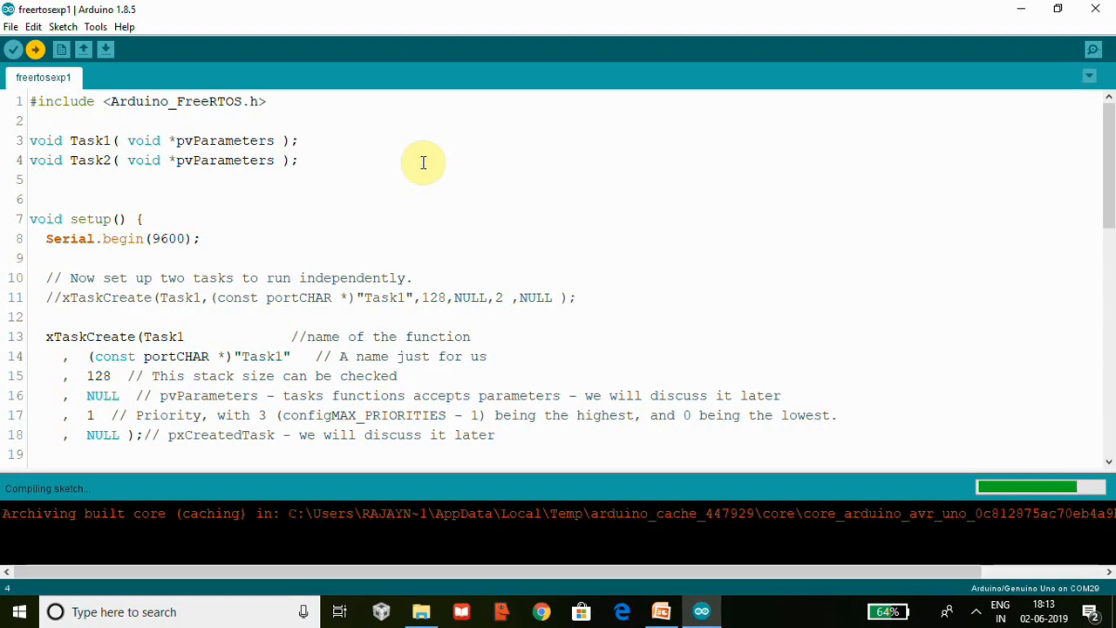
mouse_move(418, 157)
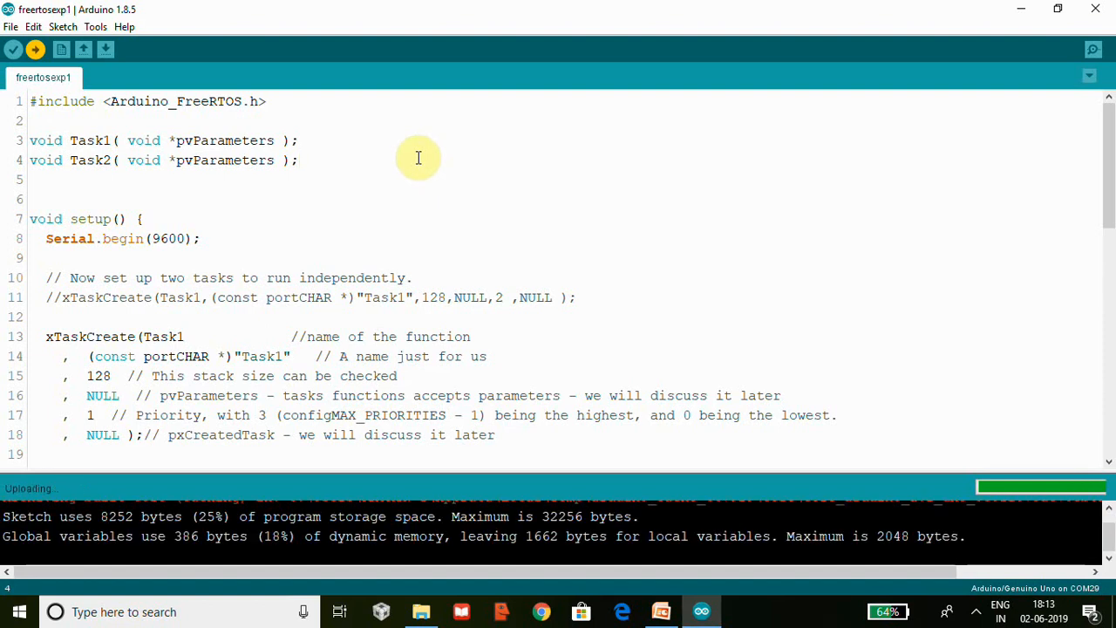
mouse_move(552, 258)
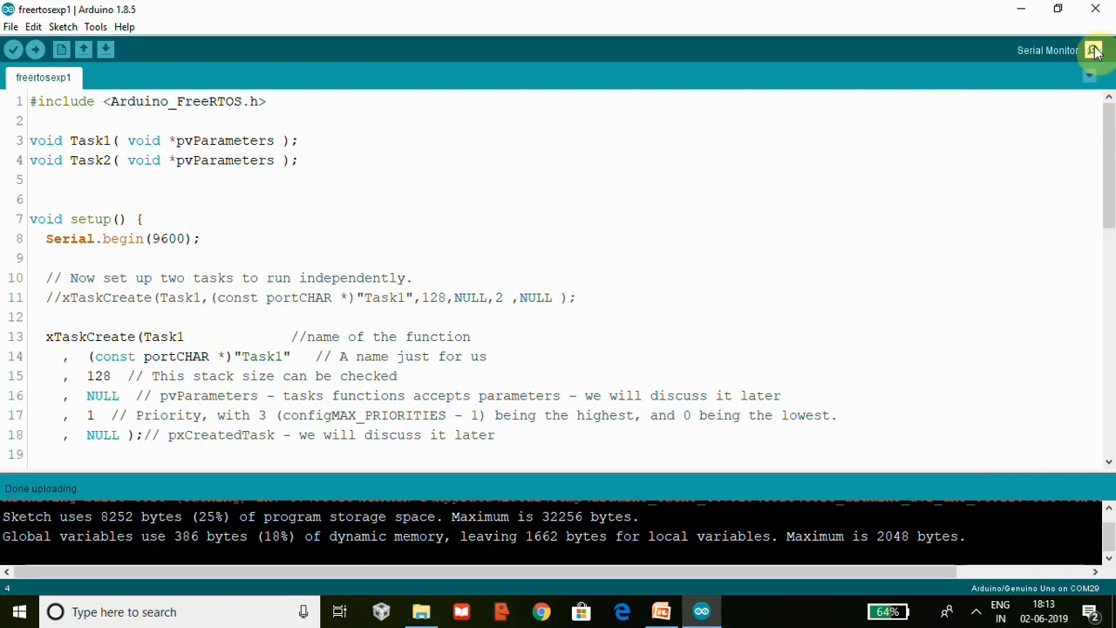
Show the Serial Monitor with Autoscroll unticked, revealing jumbled Task1/Task2 messages, and scroll to Task2's creation code.
click(1092, 49)
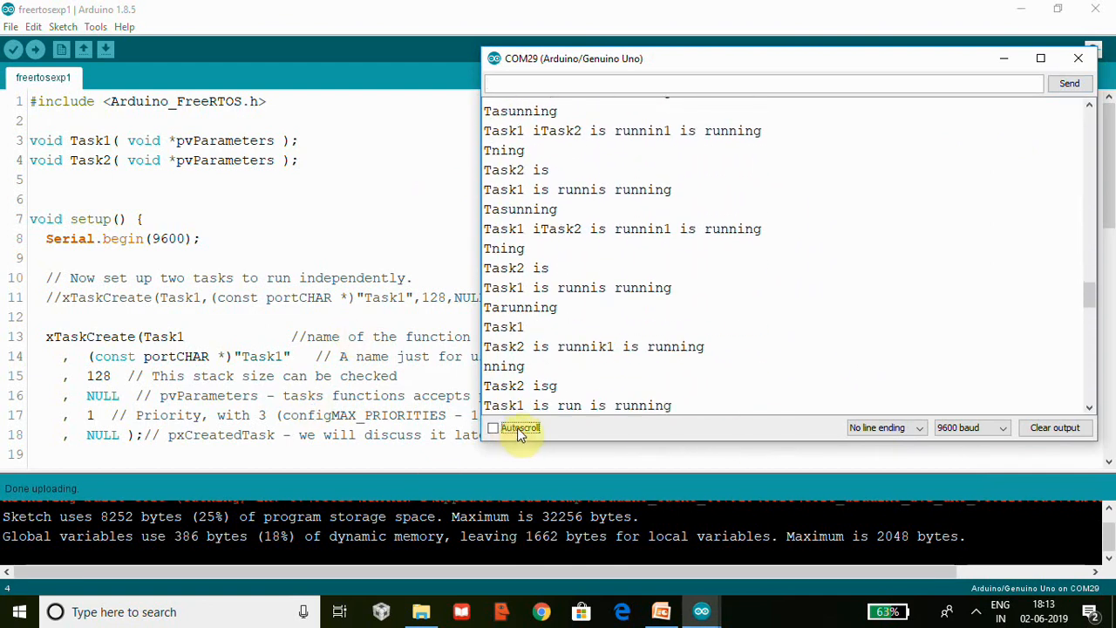
click(494, 427)
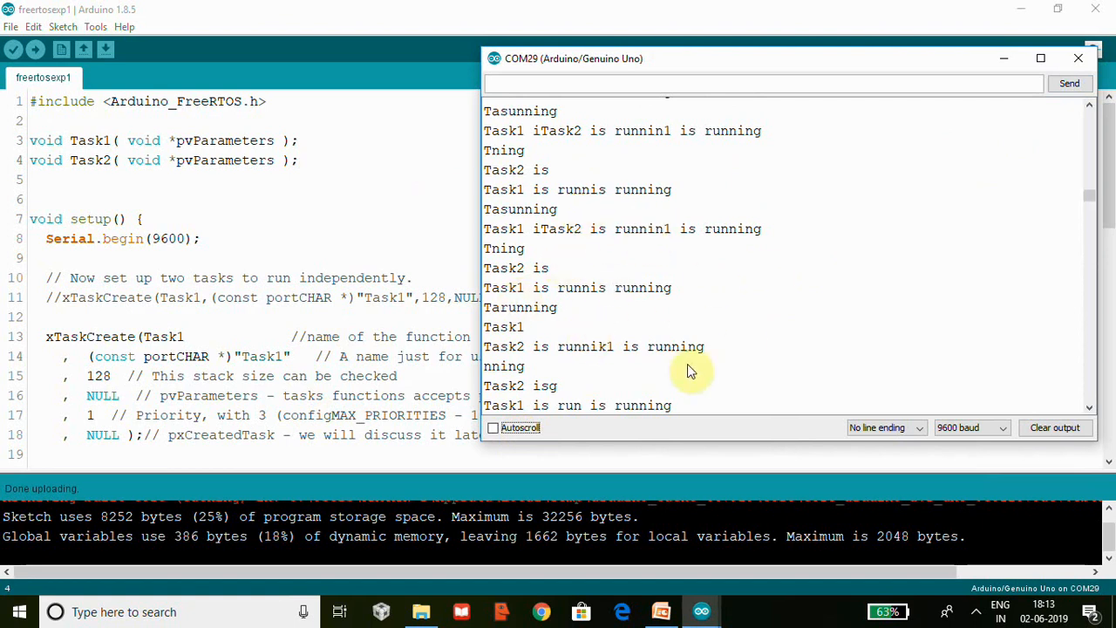
mouse_move(478, 460)
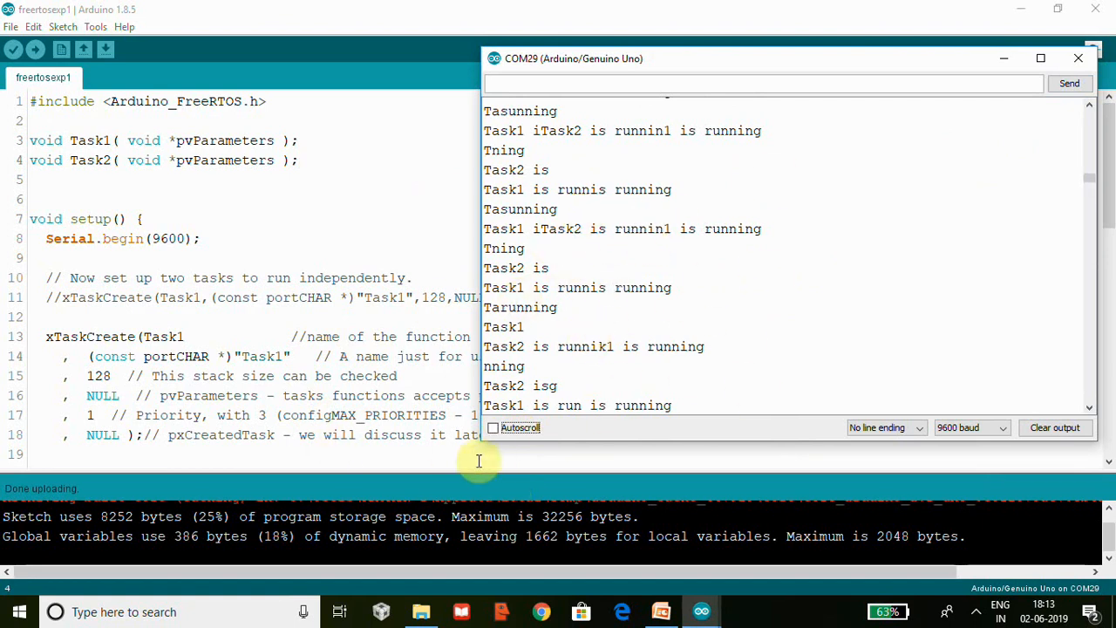
scroll(down, 3)
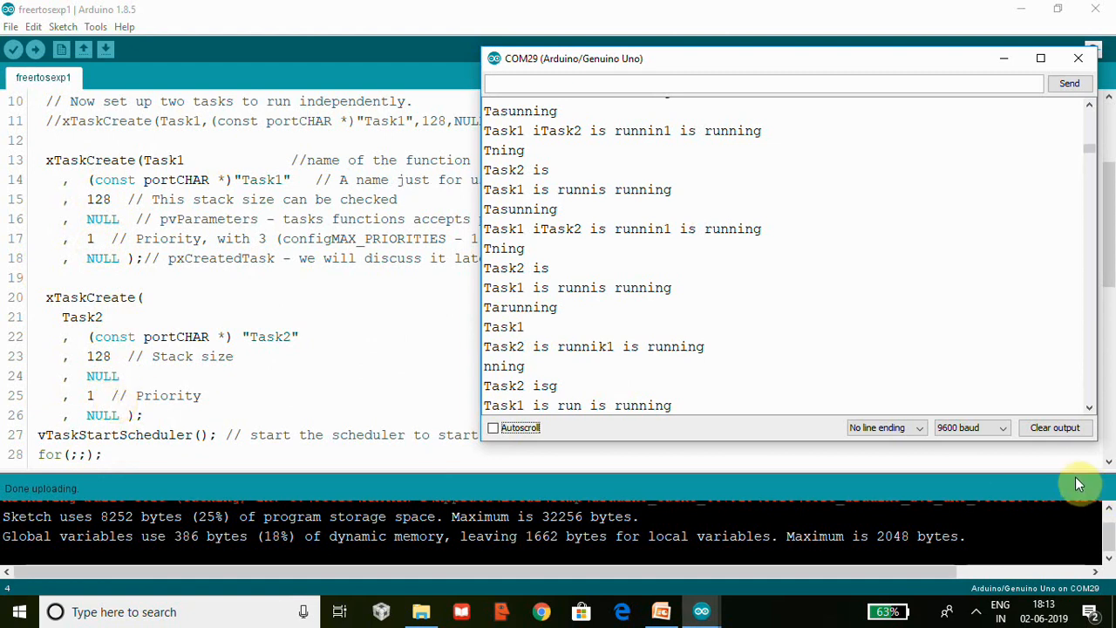
Set Task1's priority argument to 2, upload, and view the Serial Monitor showing only Task1 running.
click(1078, 59)
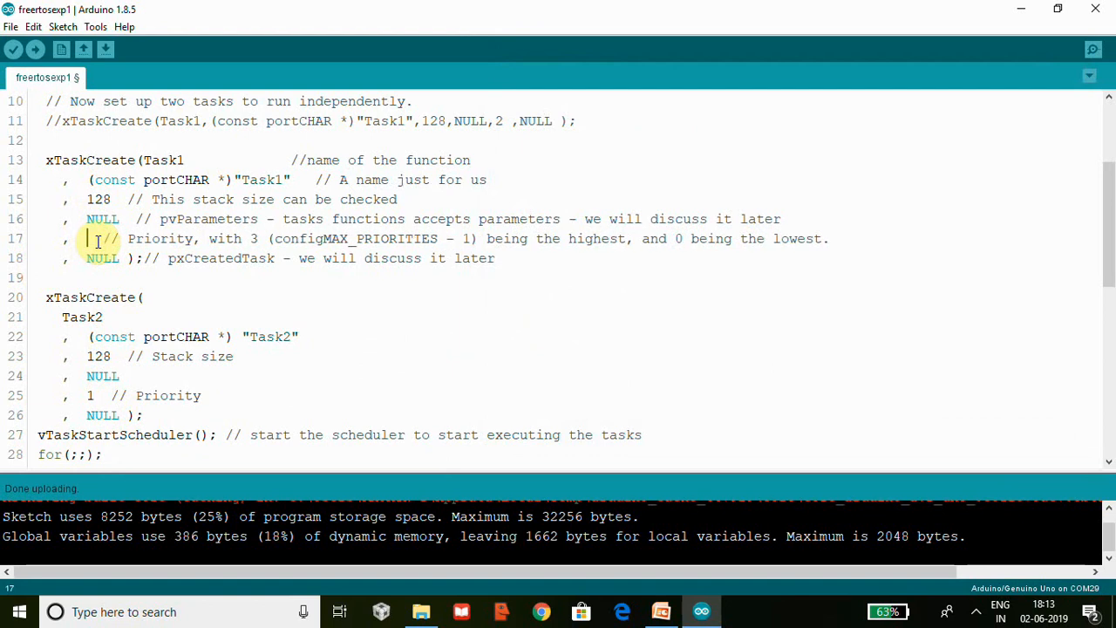
text(2)
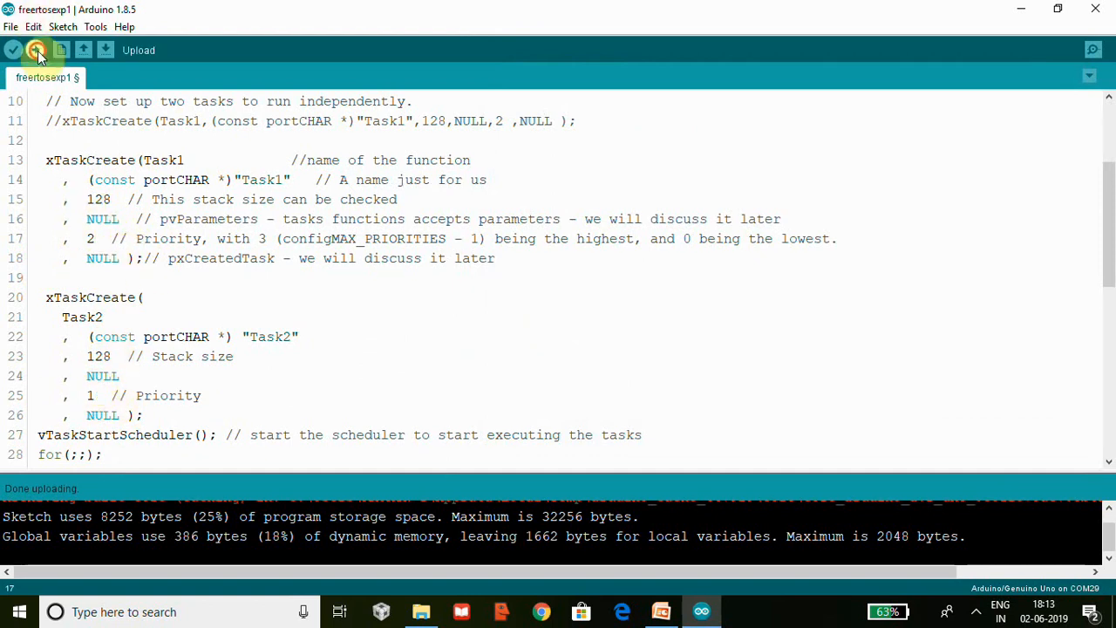
click(36, 49)
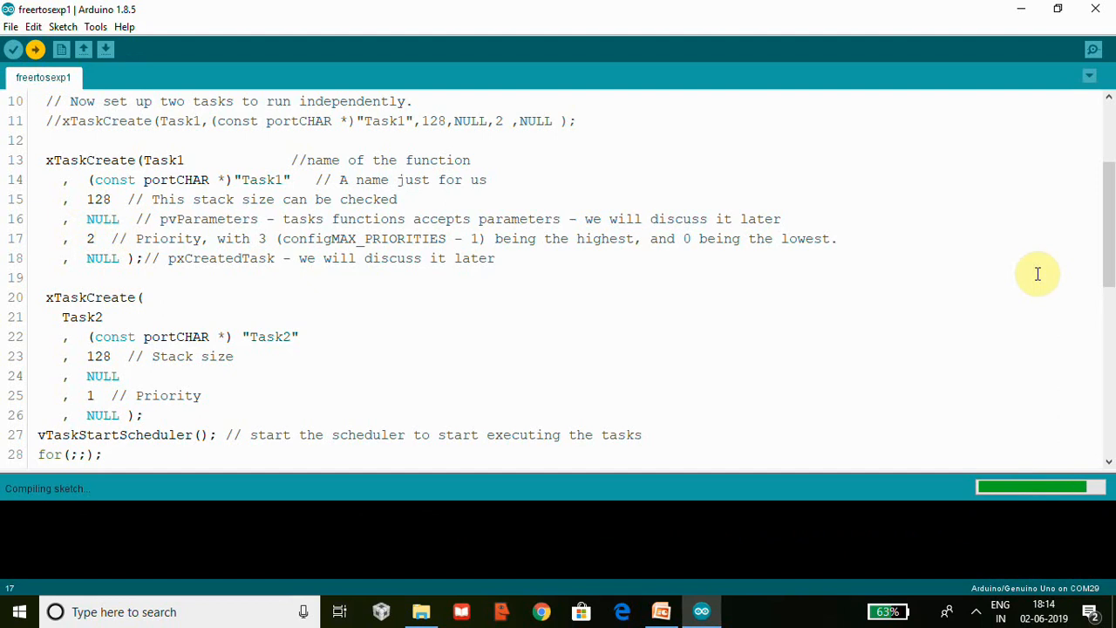
click(35, 49)
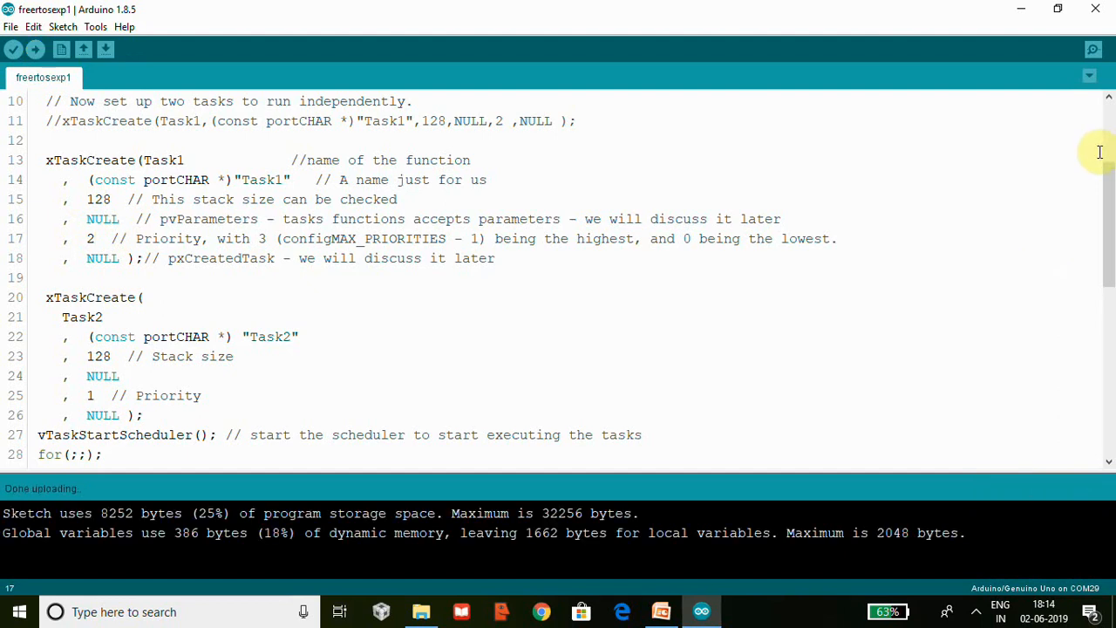
mouse_move(1092, 49)
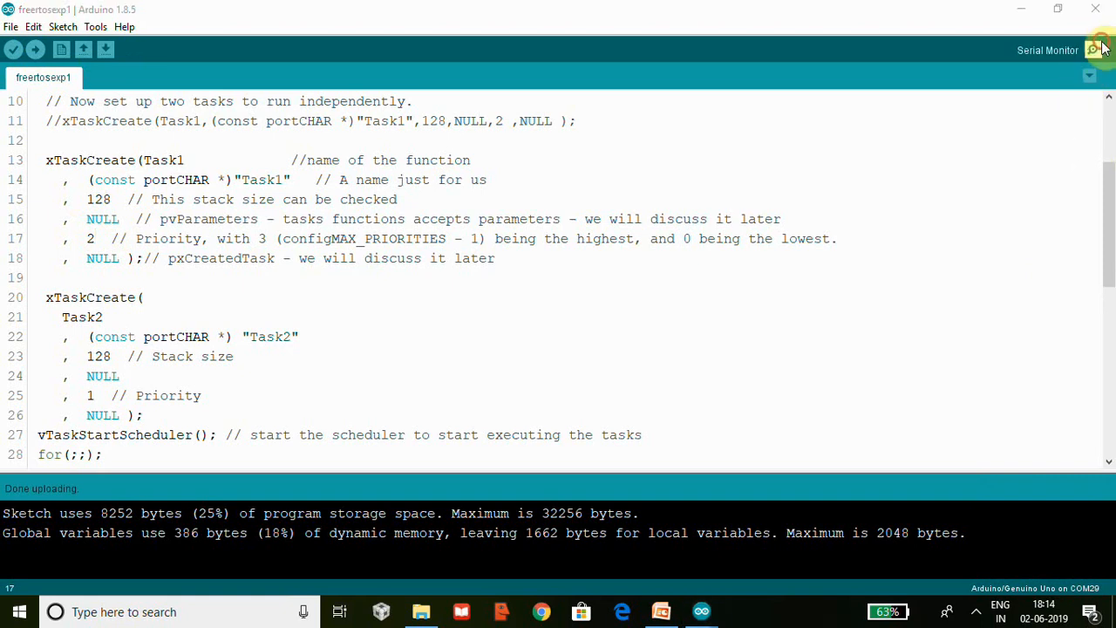
click(1103, 49)
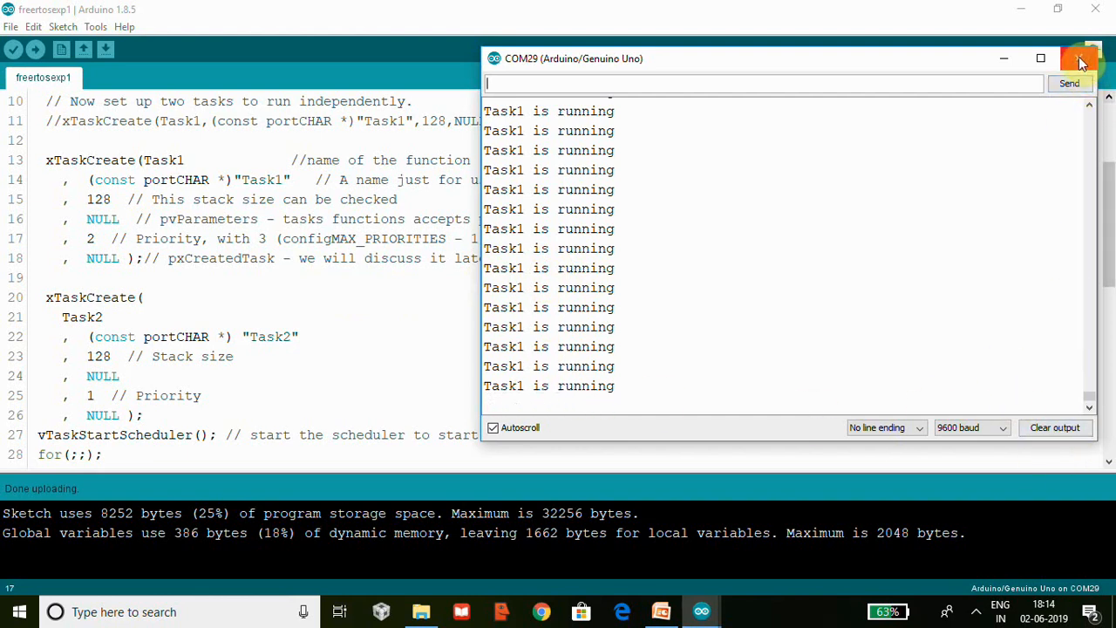
click(1080, 59)
text(2)
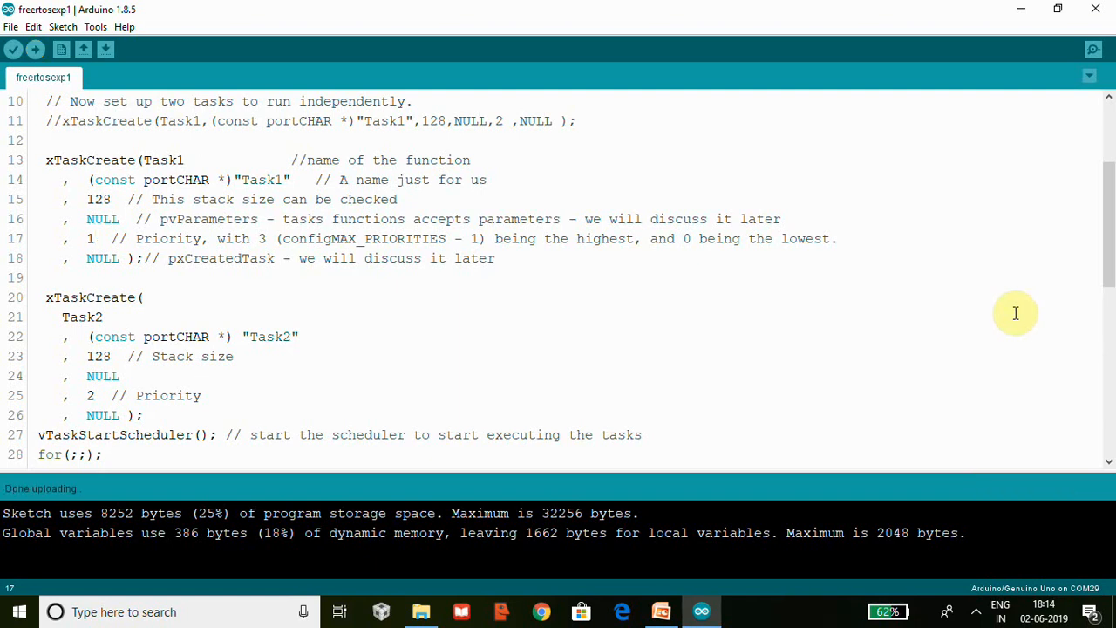
View the Serial Monitor showing only Task2 running after giving it priority 2.
click(1091, 49)
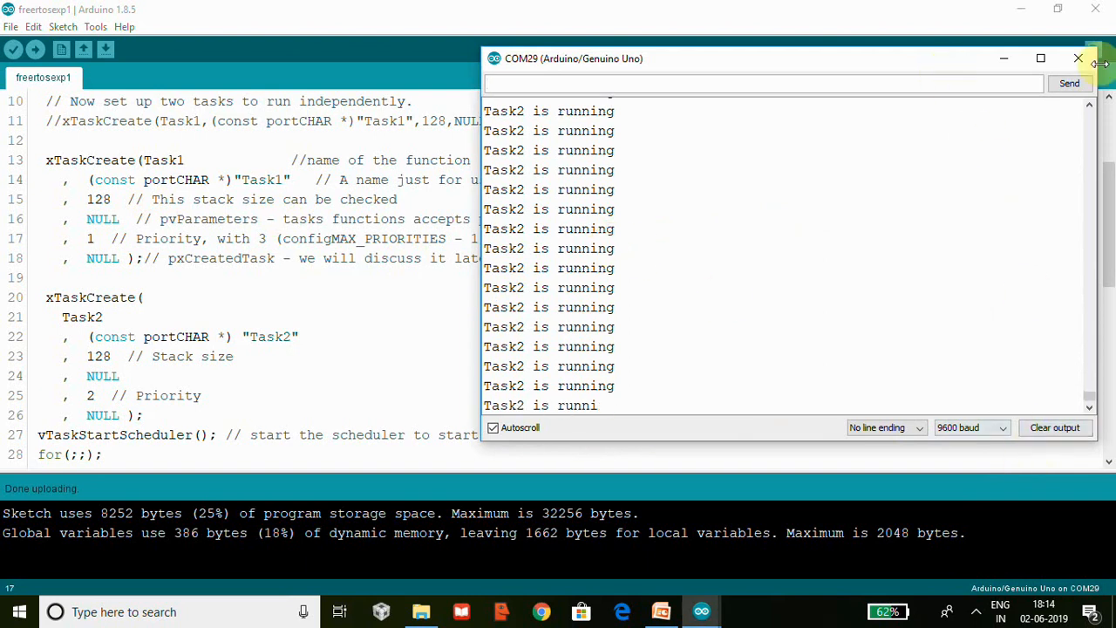
Restore vTaskDelay(10) in both tasks, upload, and view Task1 and Task2 alternating in the Serial Monitor.
click(1078, 59)
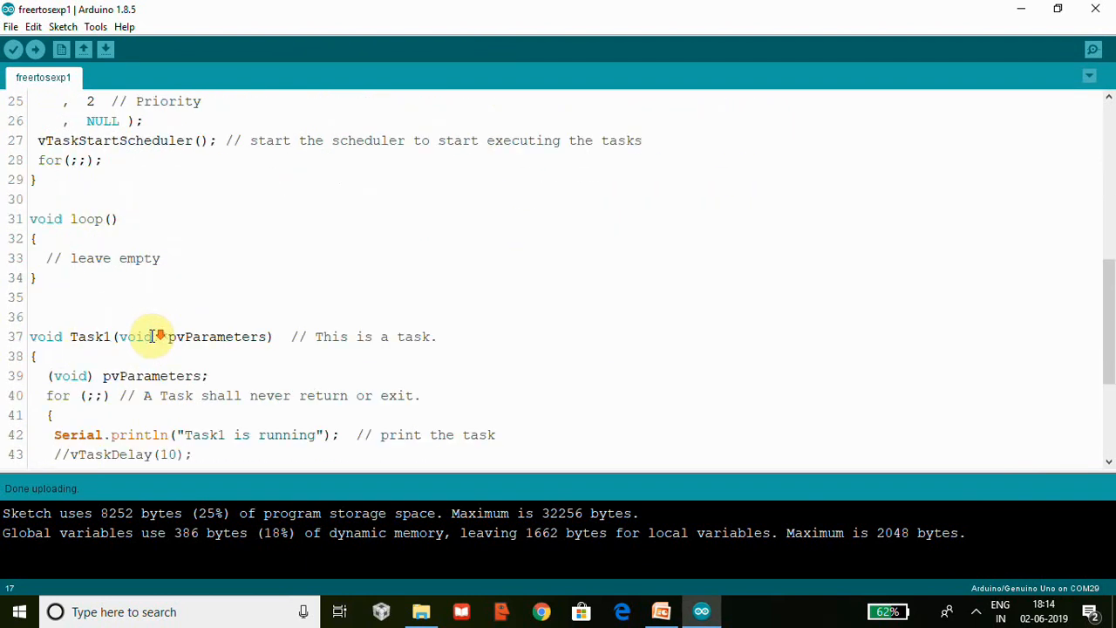
scroll(down, 3)
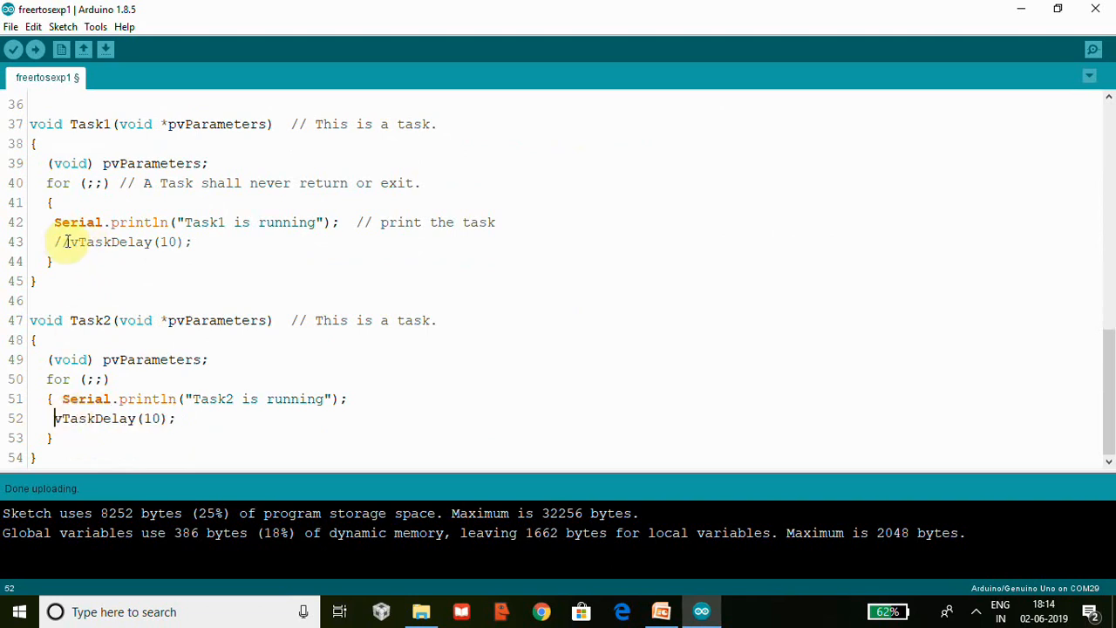
click(35, 48)
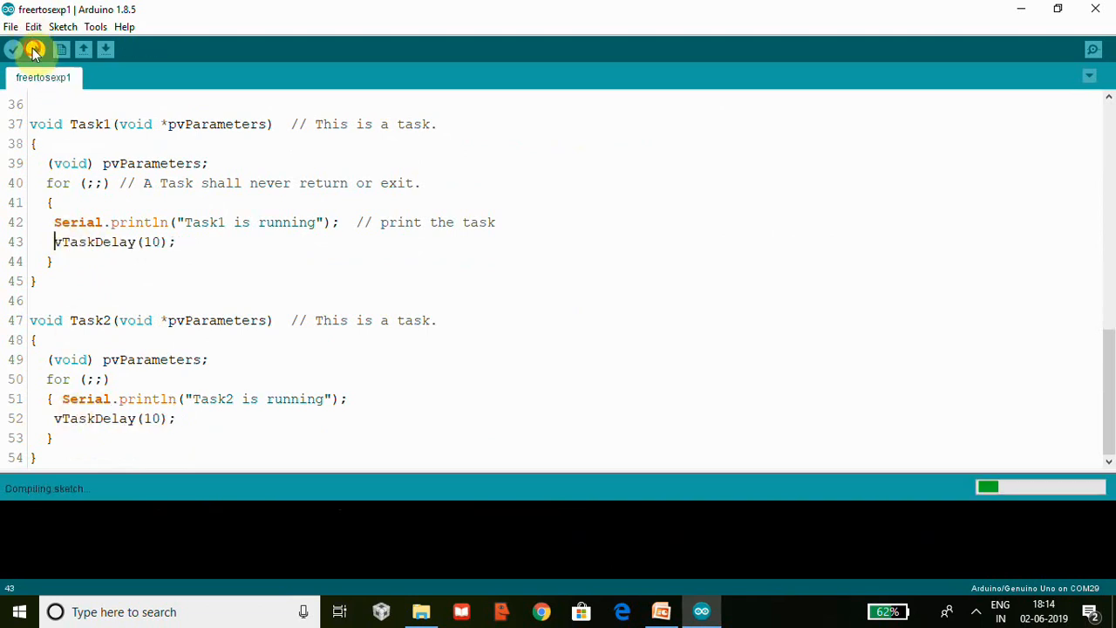
mouse_move(547, 307)
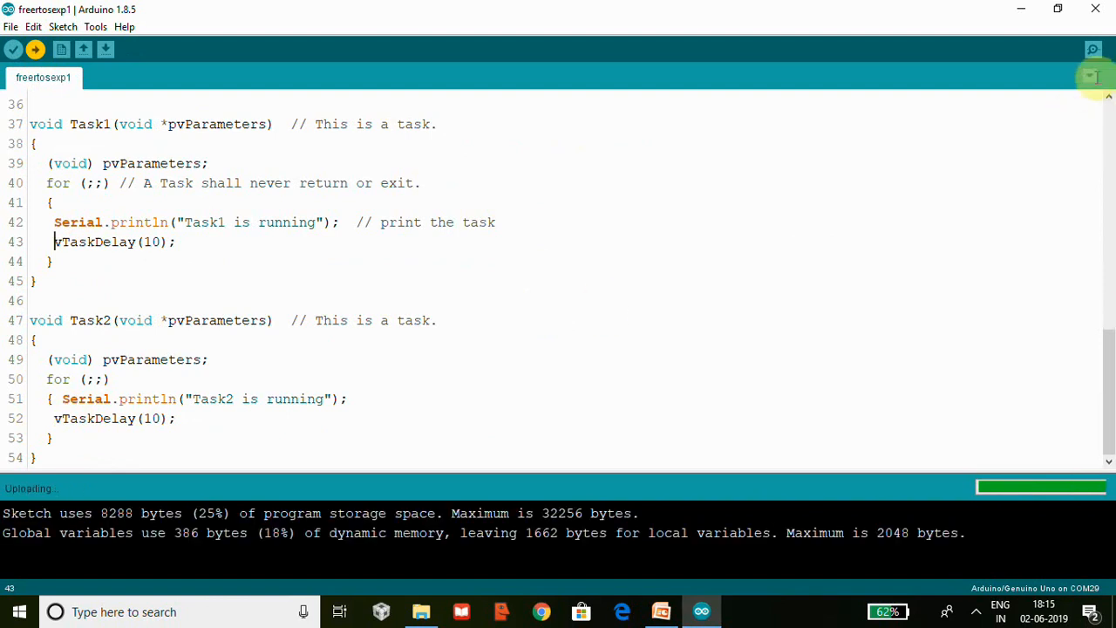
mouse_move(1092, 49)
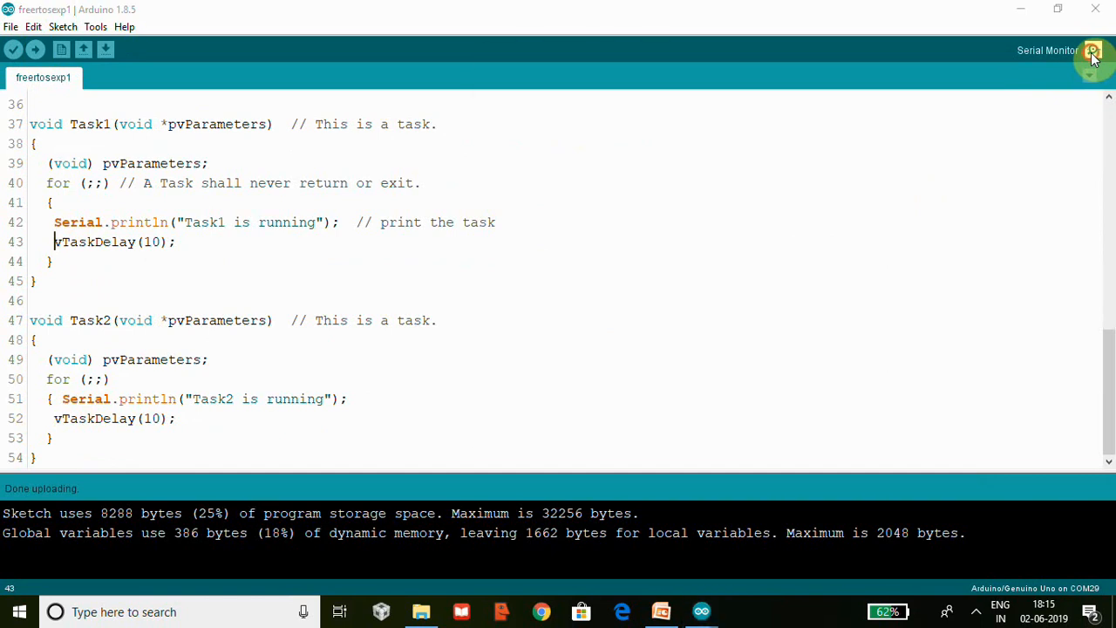
click(1091, 49)
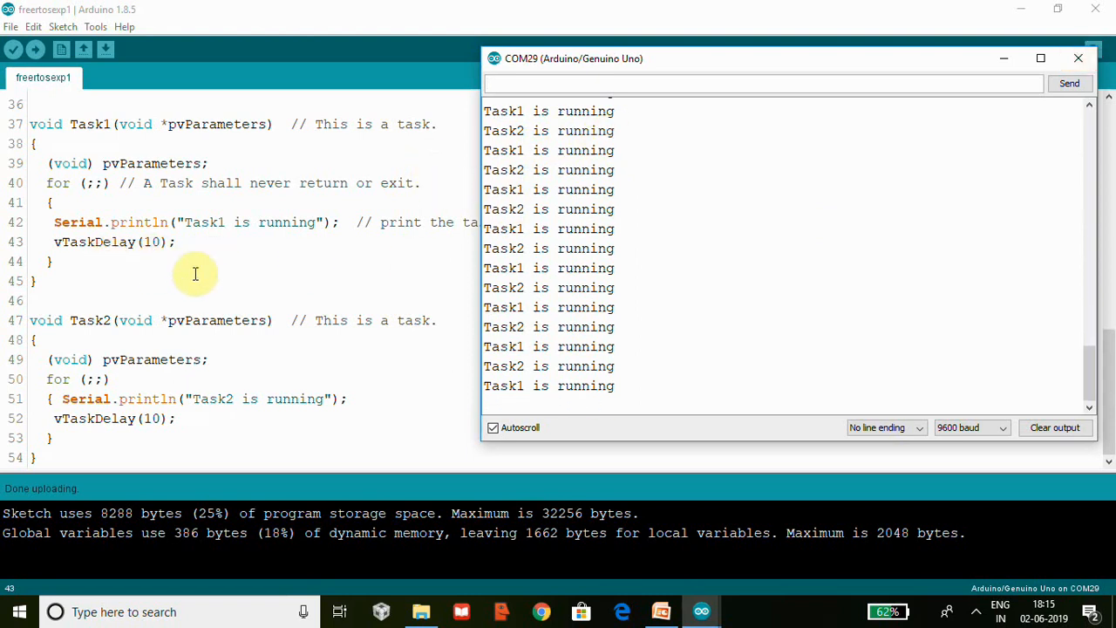
mouse_move(209, 261)
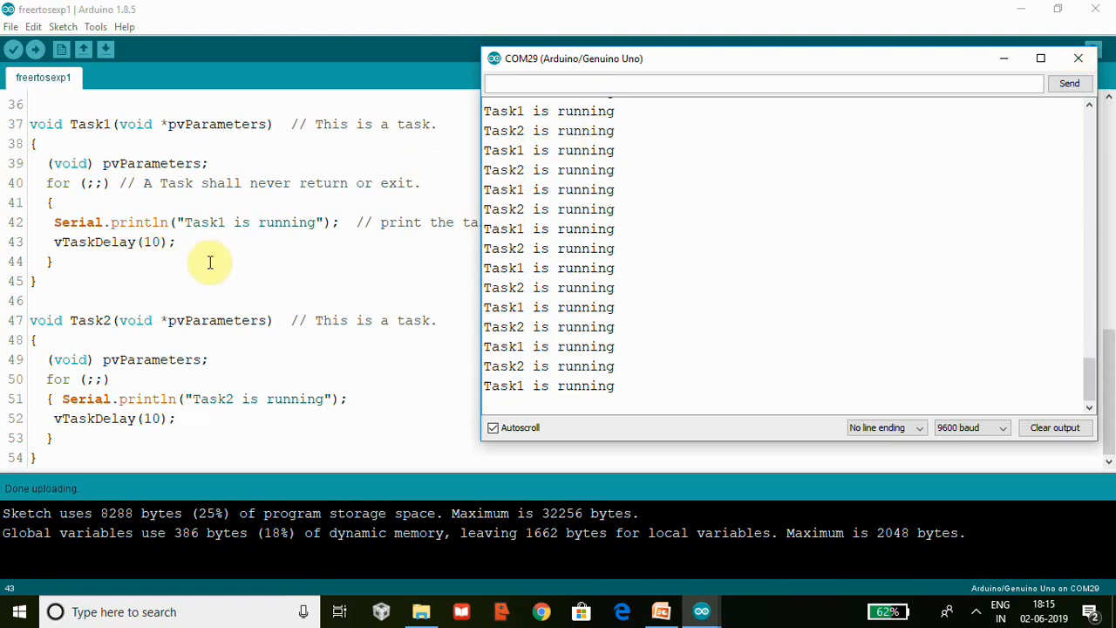